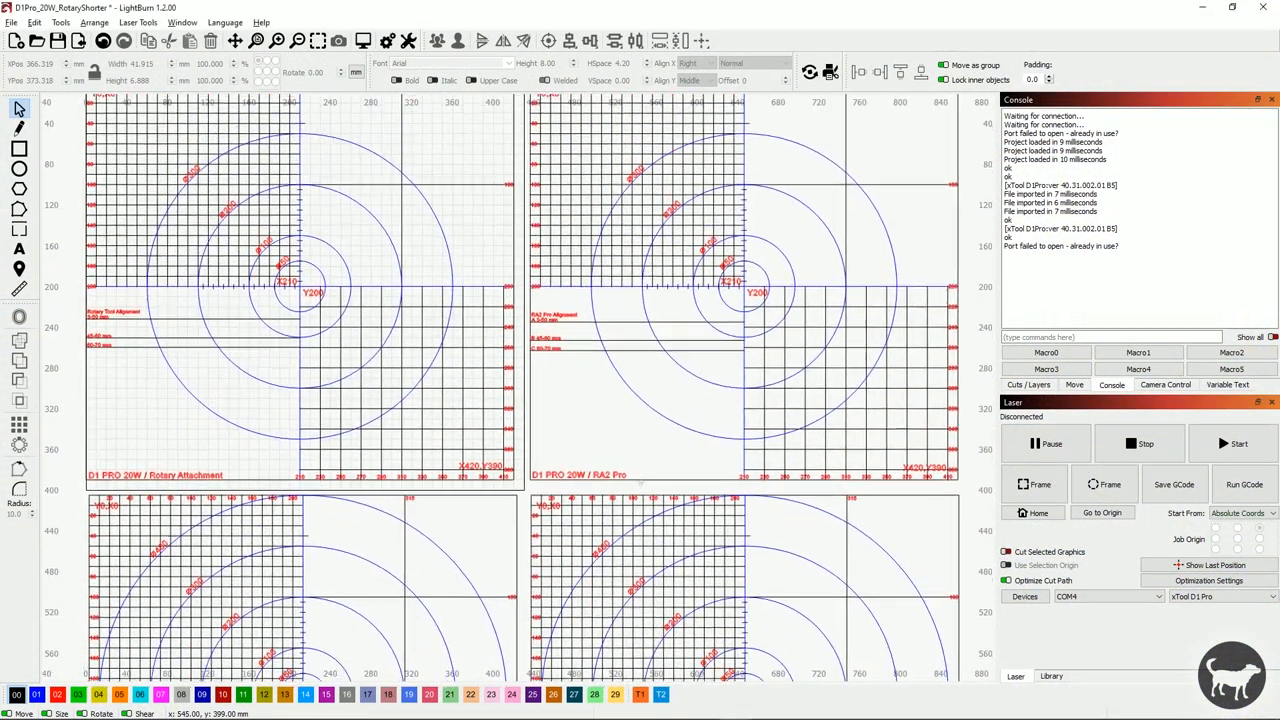
- Disable the Limit switch in the D1 Pro working parameters and close the dialog
{"action": "scroll", "scroll_direction": "down", "scroll_amount": 3}
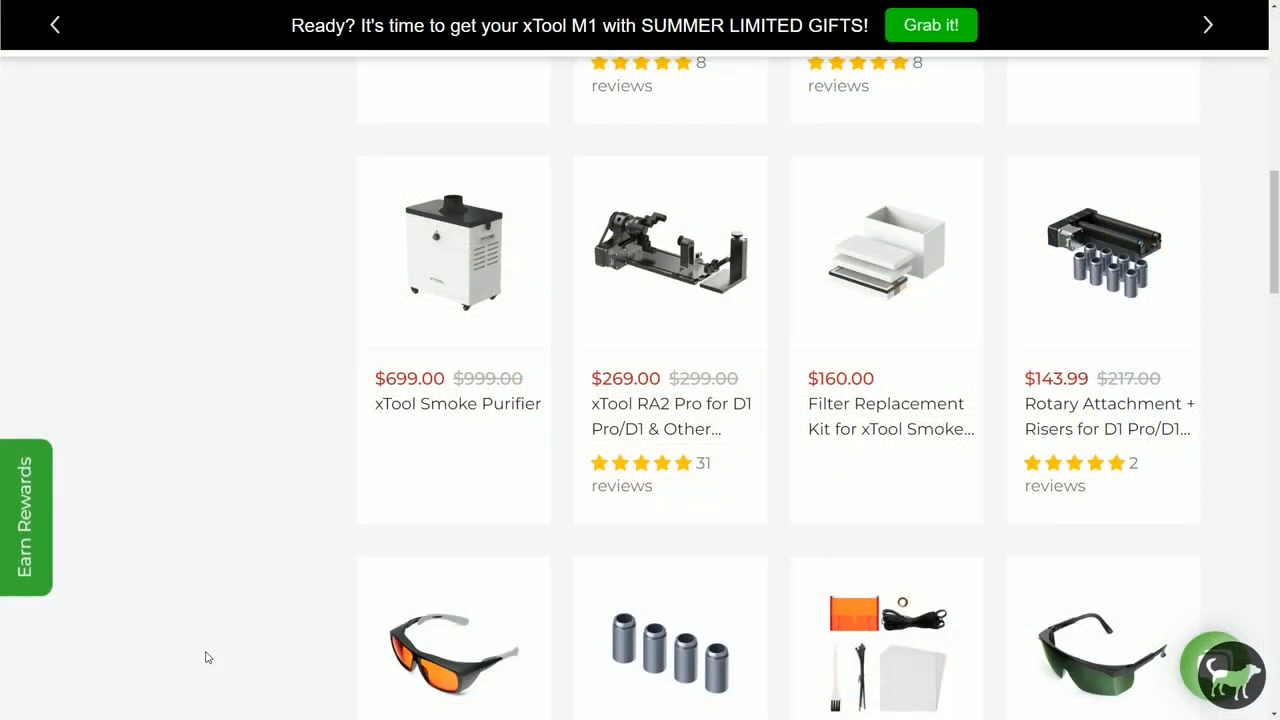
{"action": "mouse_move", "coordinate": [676, 414]}
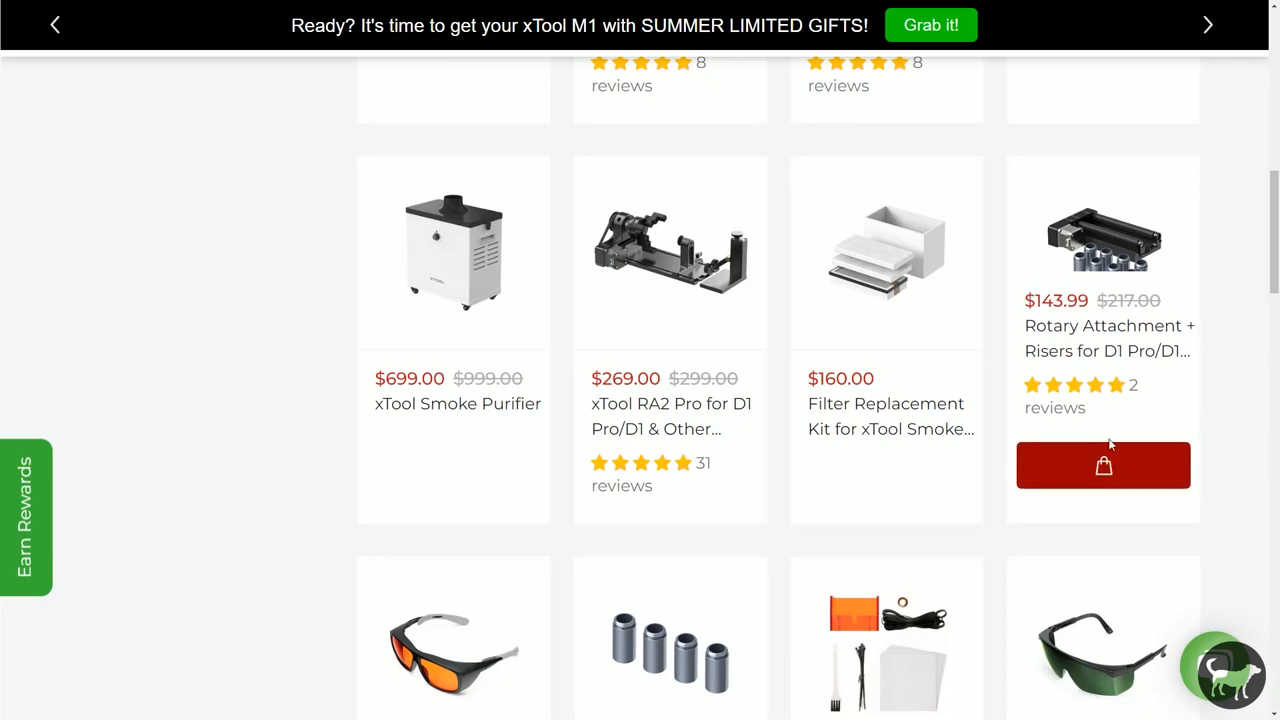
{"action": "mouse_move", "coordinate": [1152, 424]}
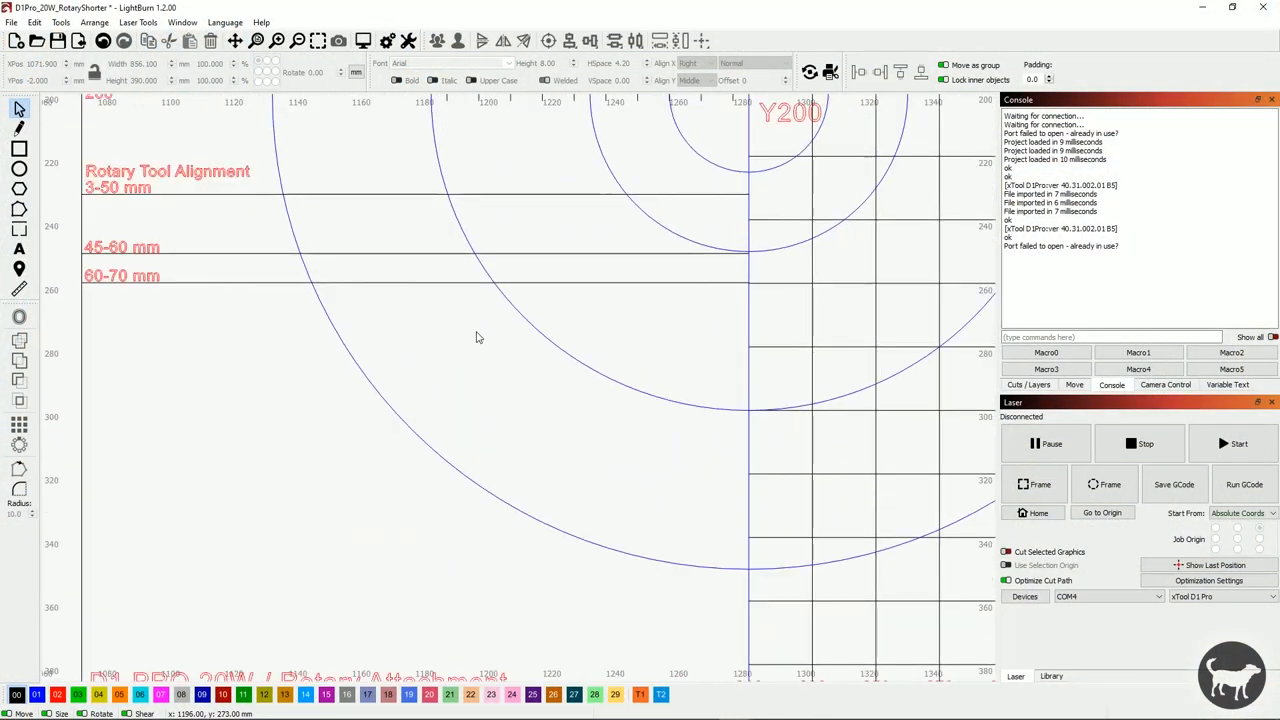
{"action": "scroll", "scroll_direction": "down", "scroll_amount": 3}
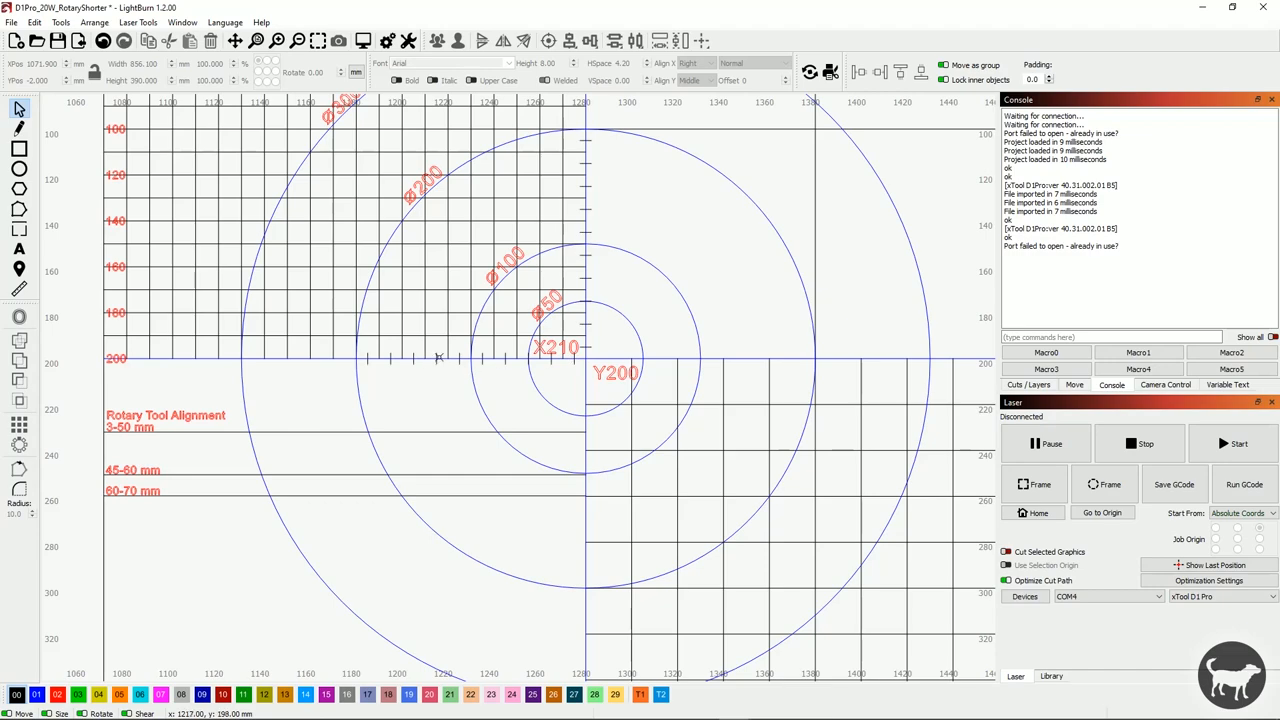
{"action": "mouse_move", "coordinate": [770, 370]}
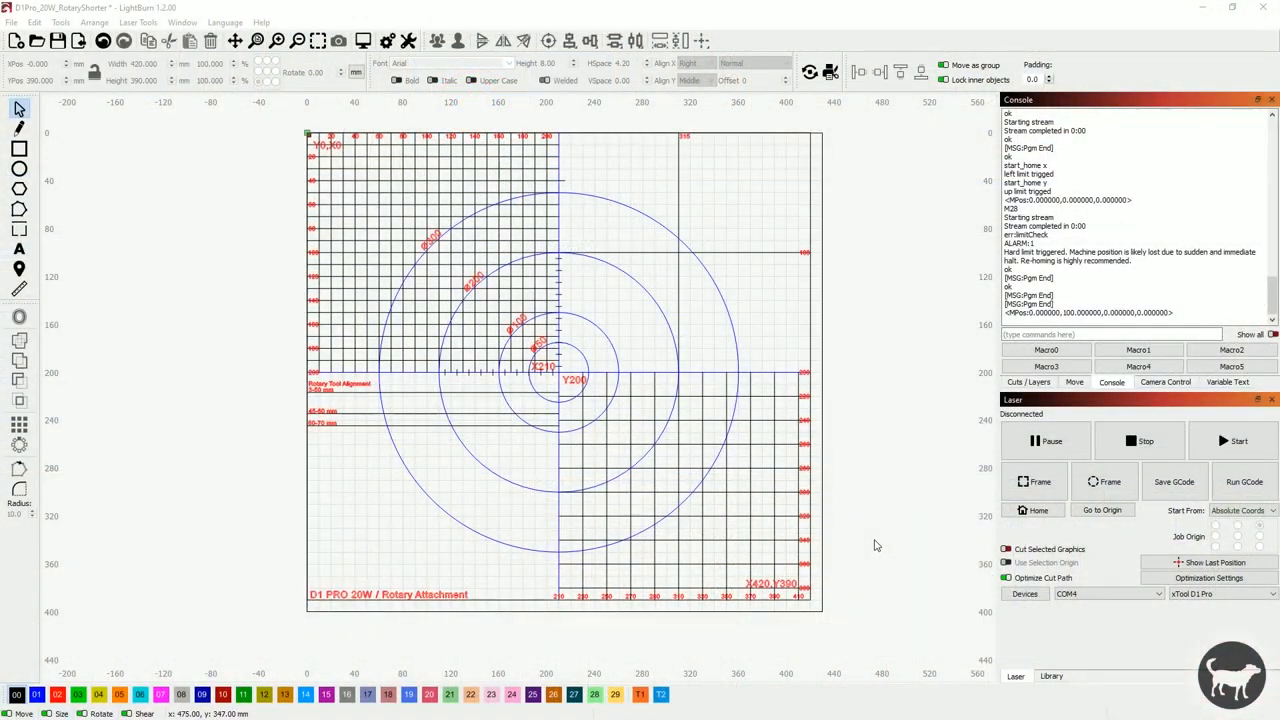
{"action": "mouse_move", "coordinate": [914, 396]}
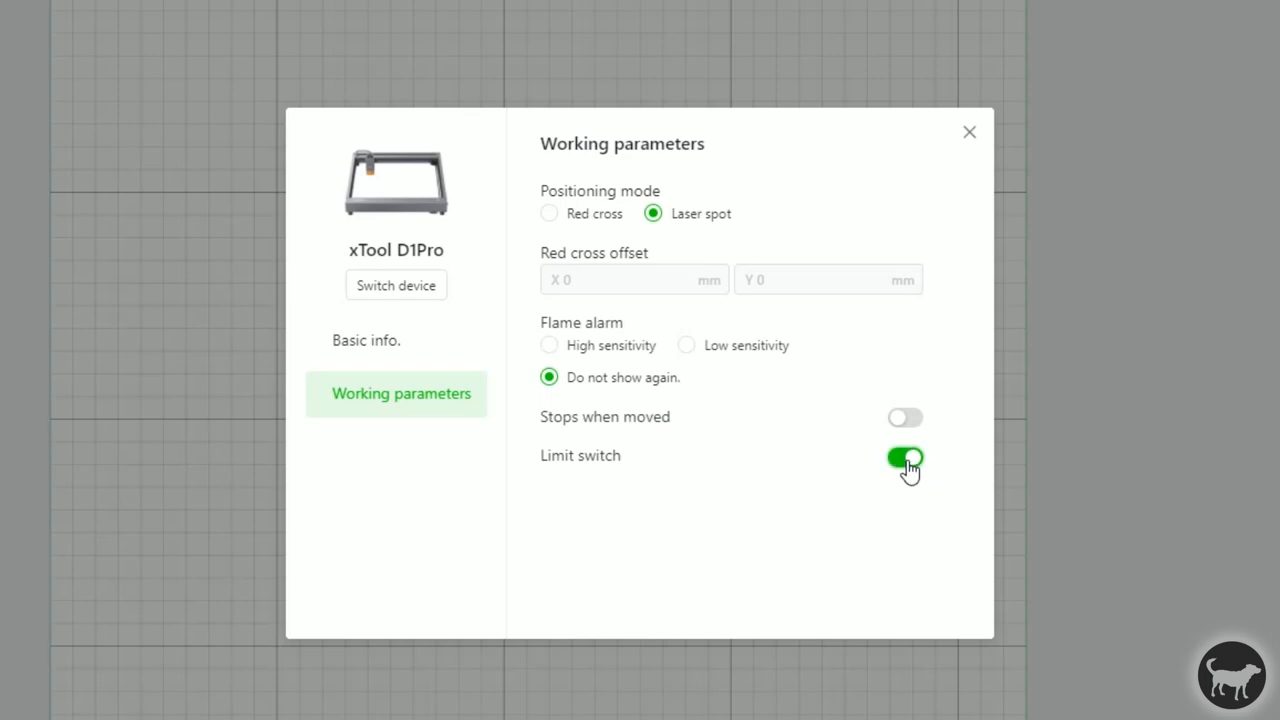
{"action": "left_click", "coordinate": [904, 458]}
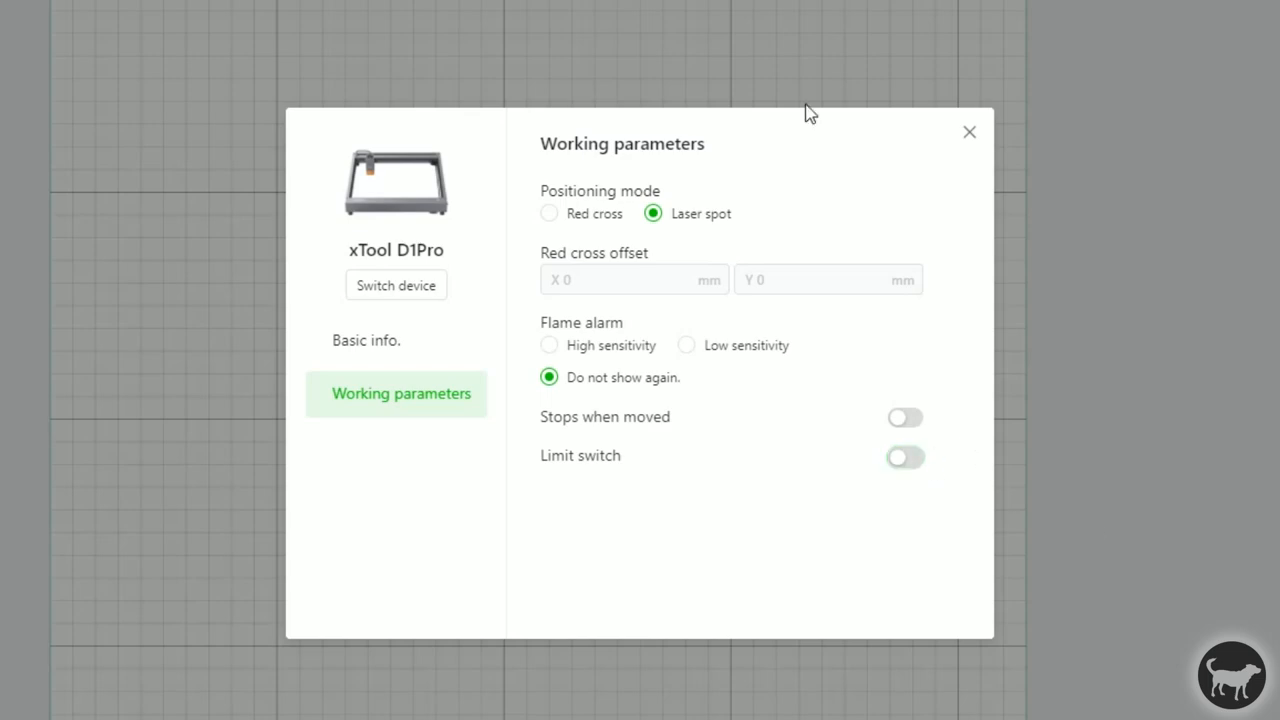
{"action": "left_click", "coordinate": [968, 132]}
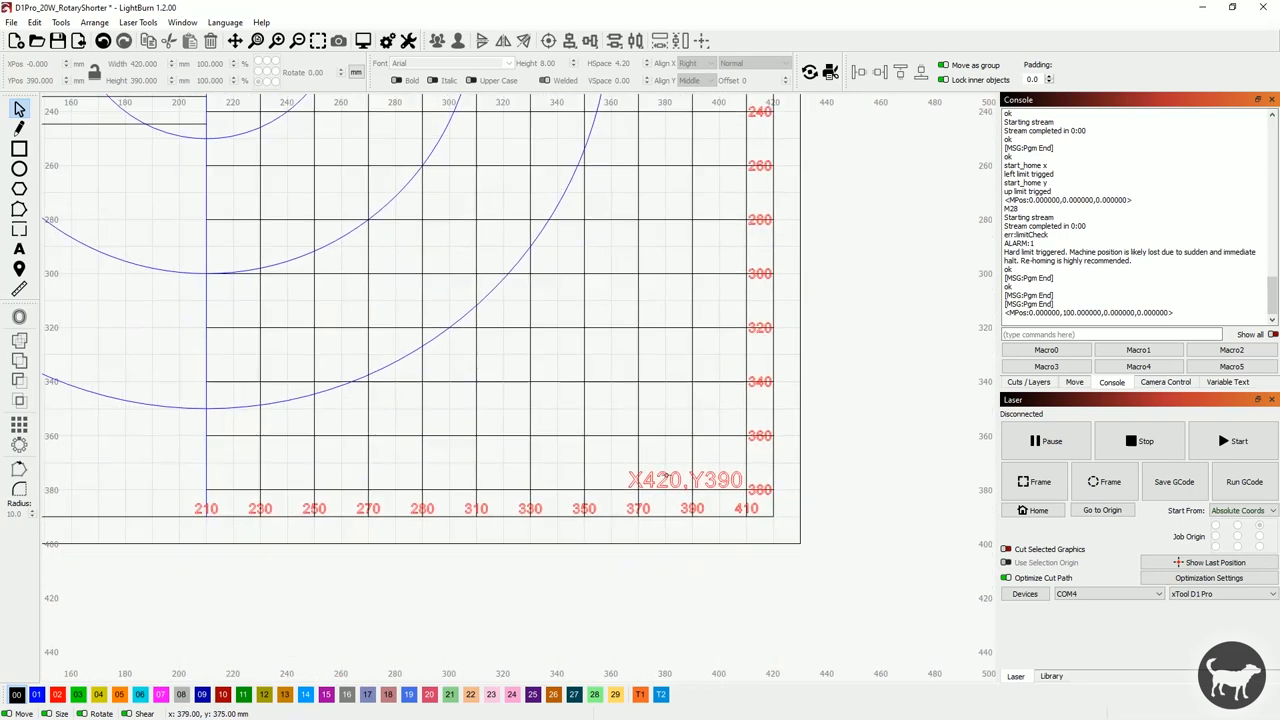
{"action": "mouse_move", "coordinate": [606, 492]}
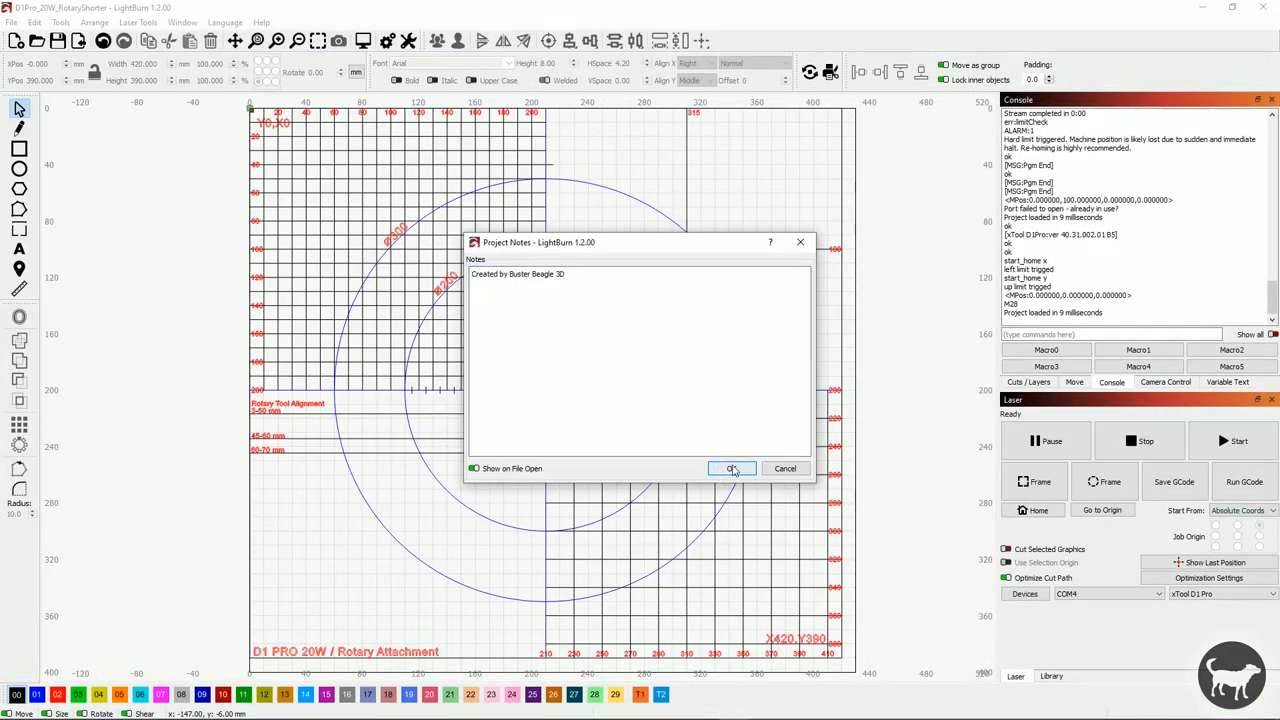
- Dismiss the Project Notes dialog of the reloaded rotary template project
{"action": "left_click", "coordinate": [730, 468]}
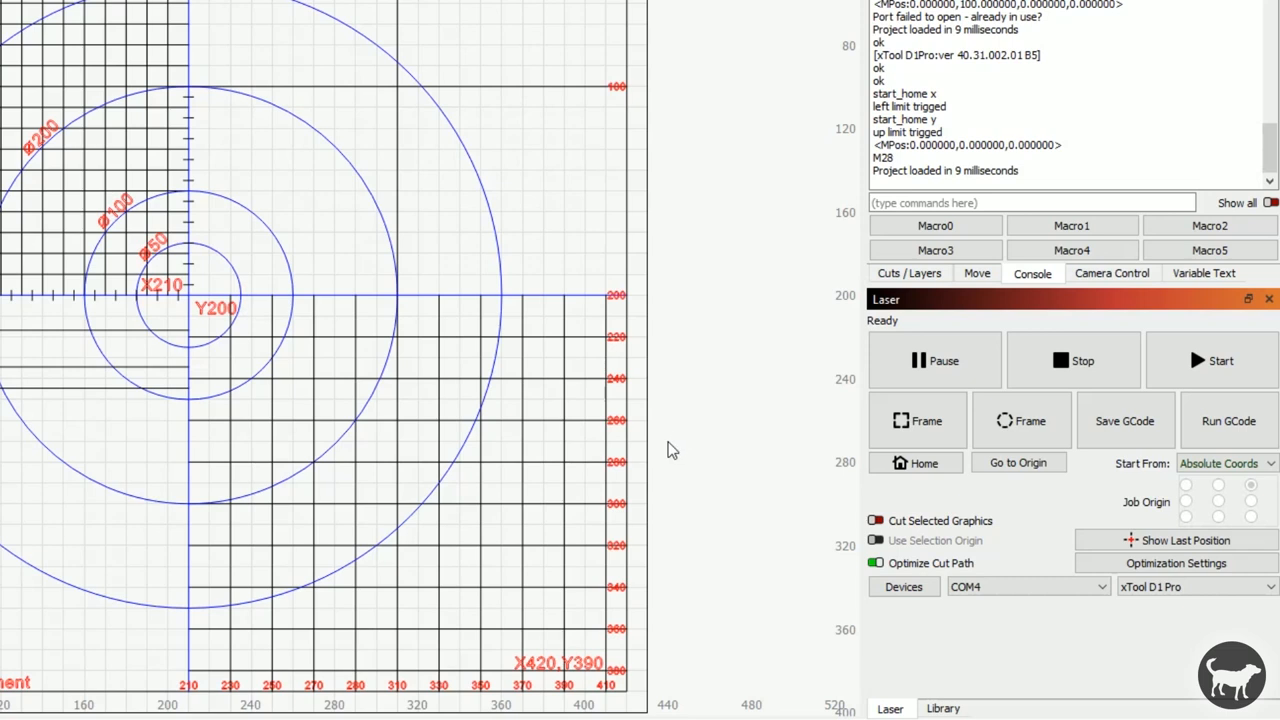
- Home the D1 Pro and set Start From to Absolute Coords in the Laser panel
{"action": "left_click", "coordinate": [916, 464]}
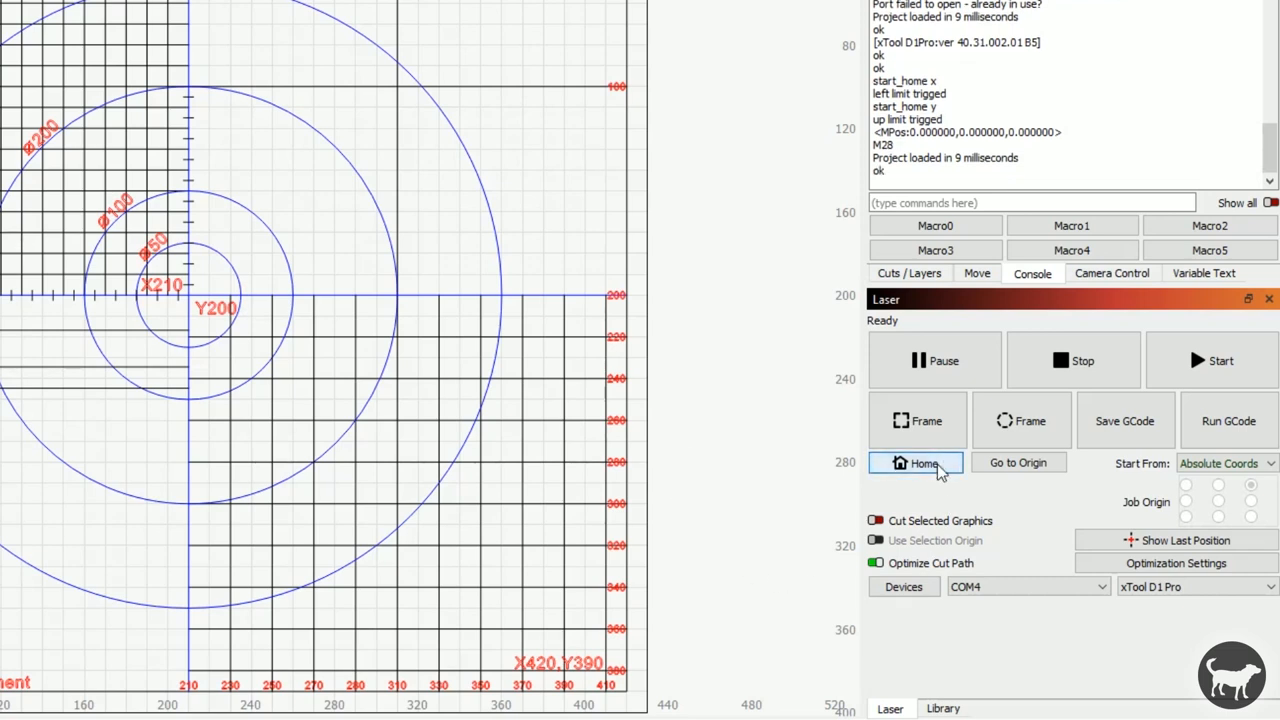
{"action": "left_click", "coordinate": [916, 464]}
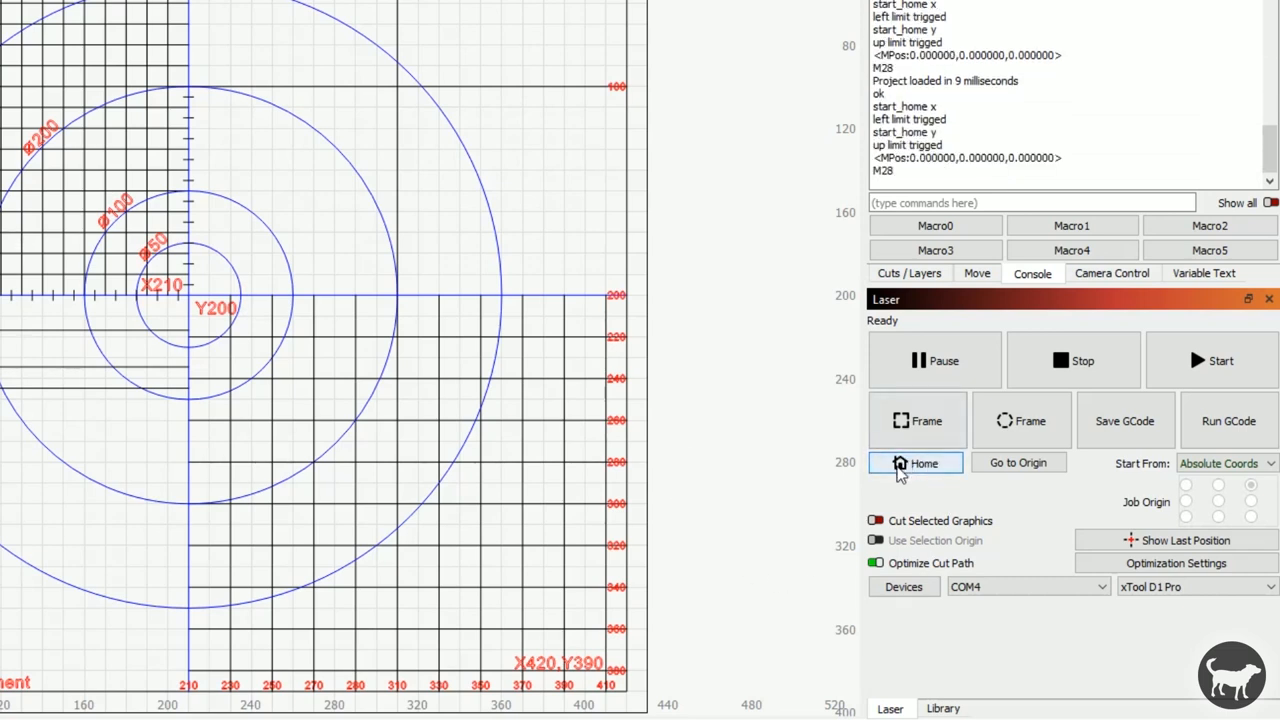
{"action": "mouse_move", "coordinate": [916, 464]}
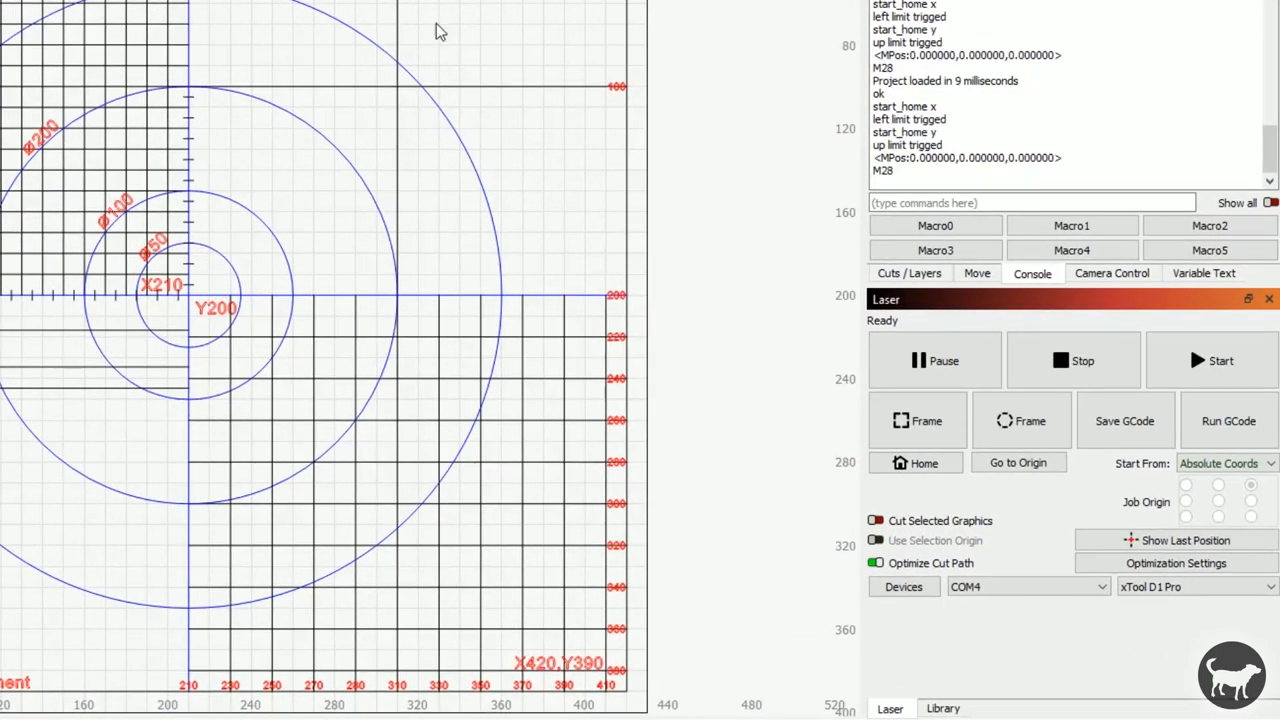
{"action": "left_click", "coordinate": [1224, 464]}
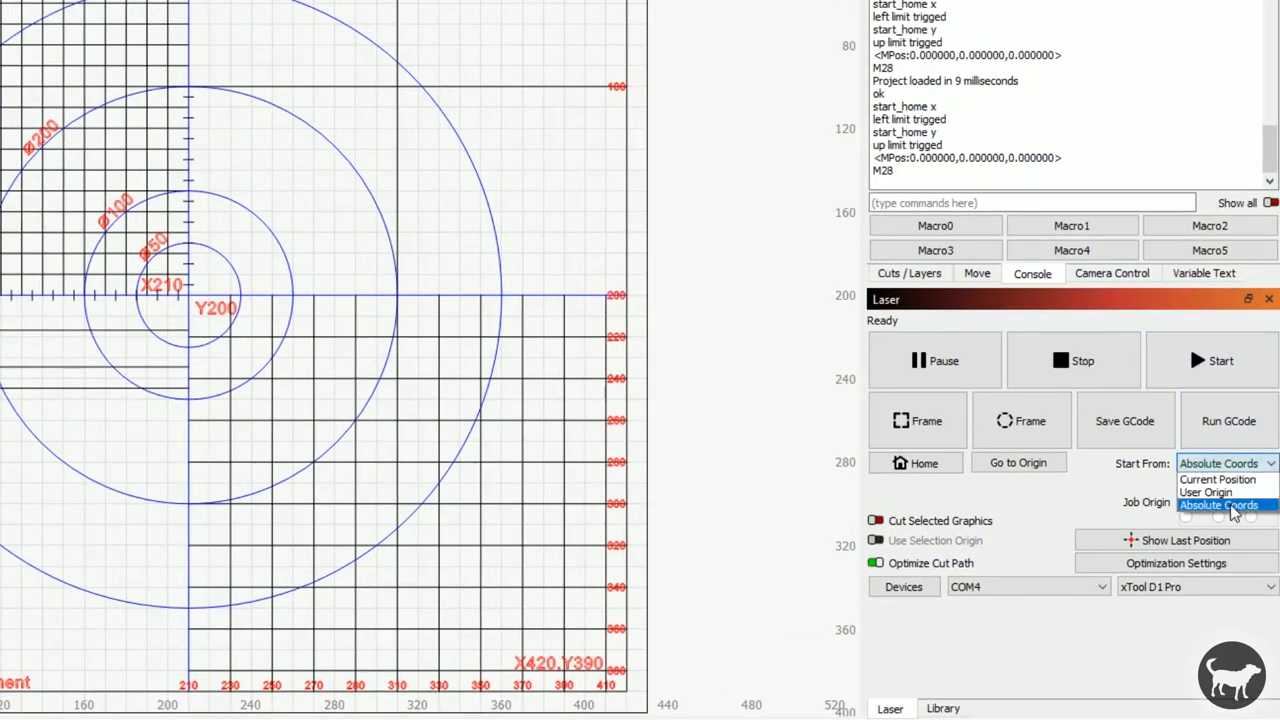
{"action": "left_click", "coordinate": [1220, 500]}
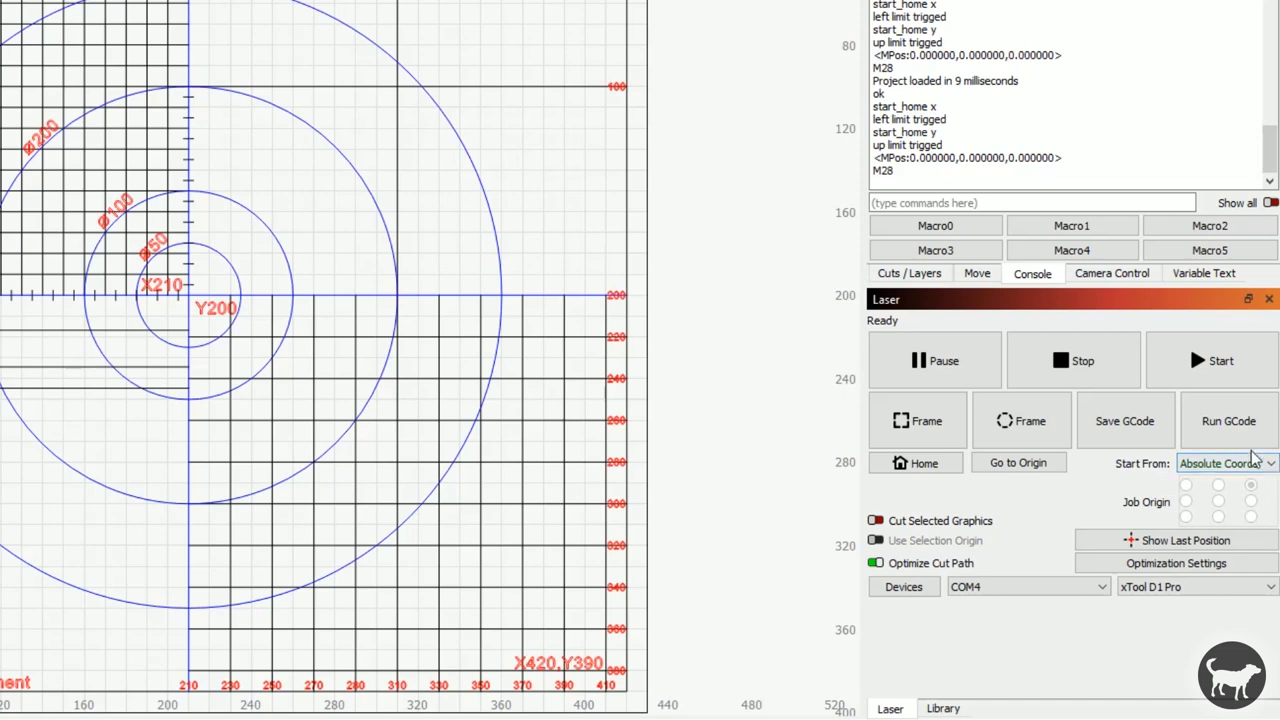
{"action": "mouse_move", "coordinate": [1190, 494]}
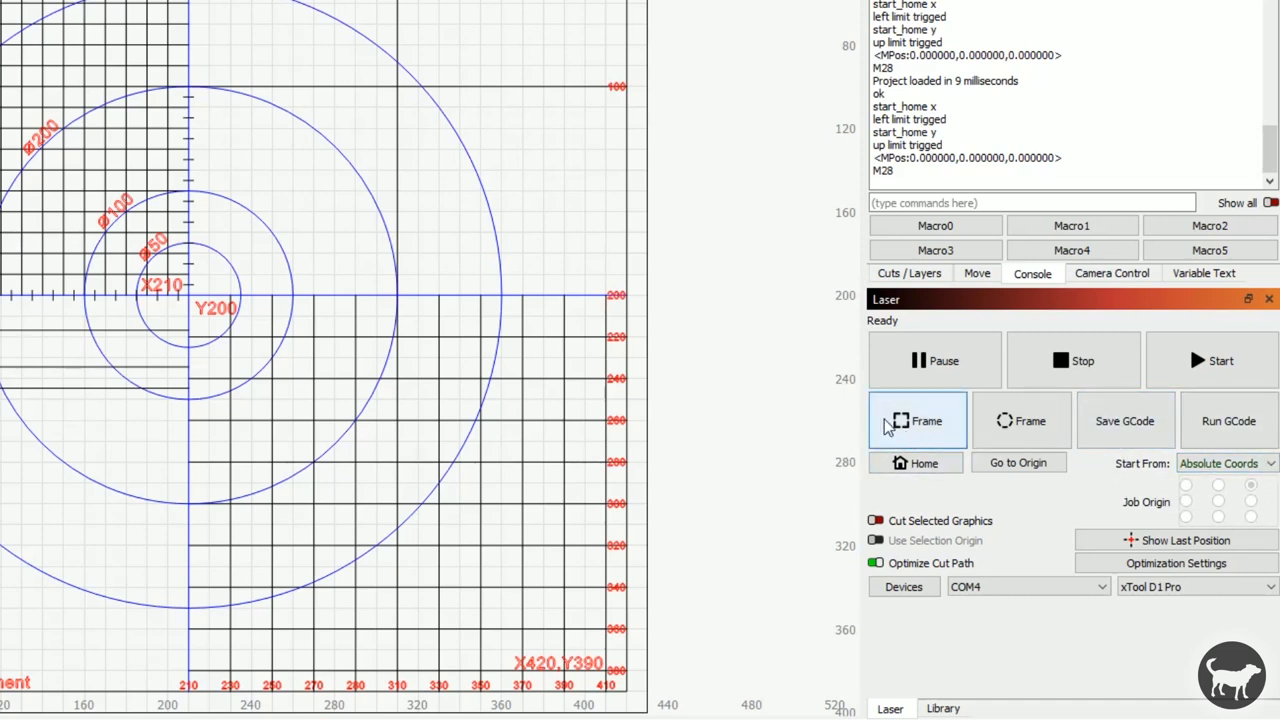
{"action": "mouse_move", "coordinate": [870, 414]}
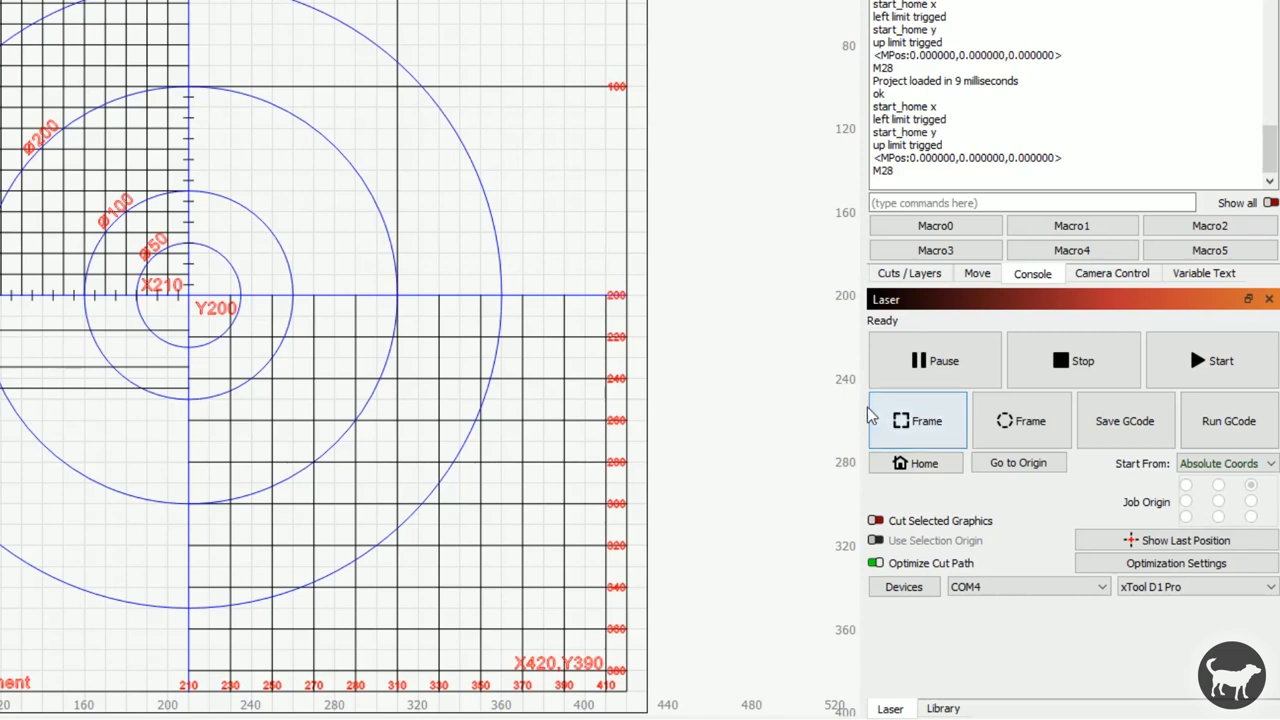
{"action": "mouse_move", "coordinate": [932, 436]}
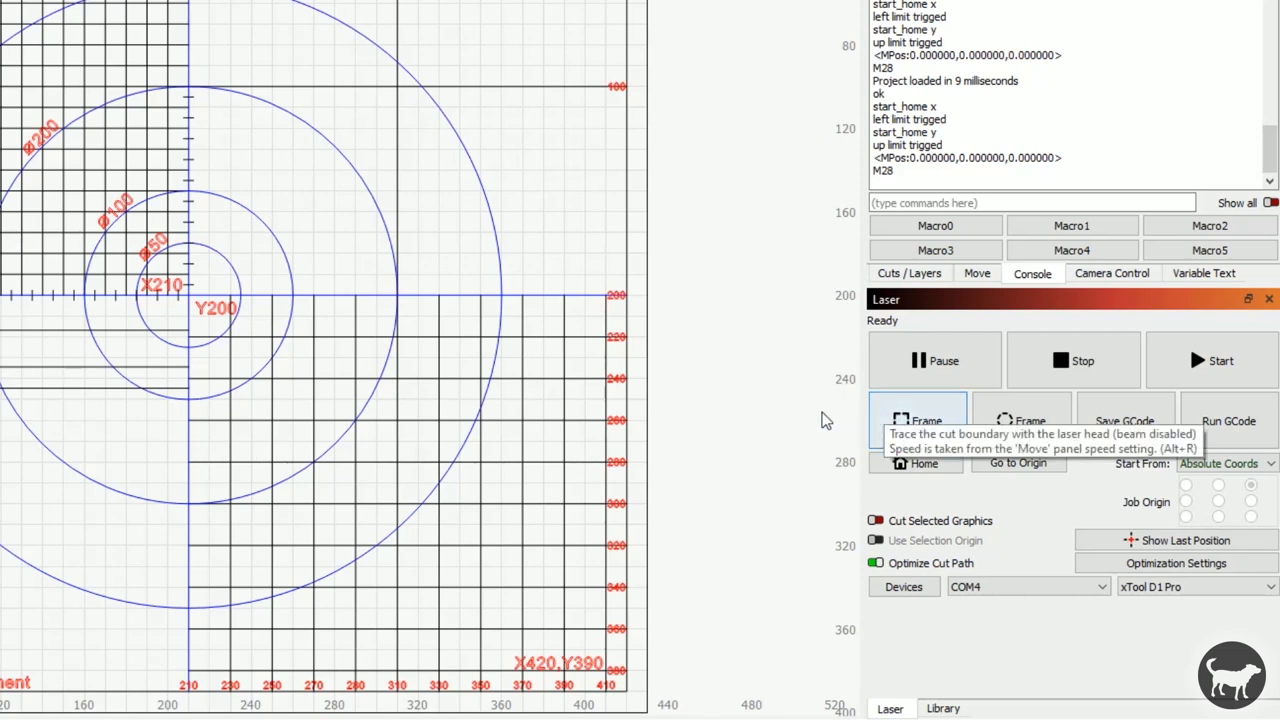
{"action": "mouse_move", "coordinate": [700, 510]}
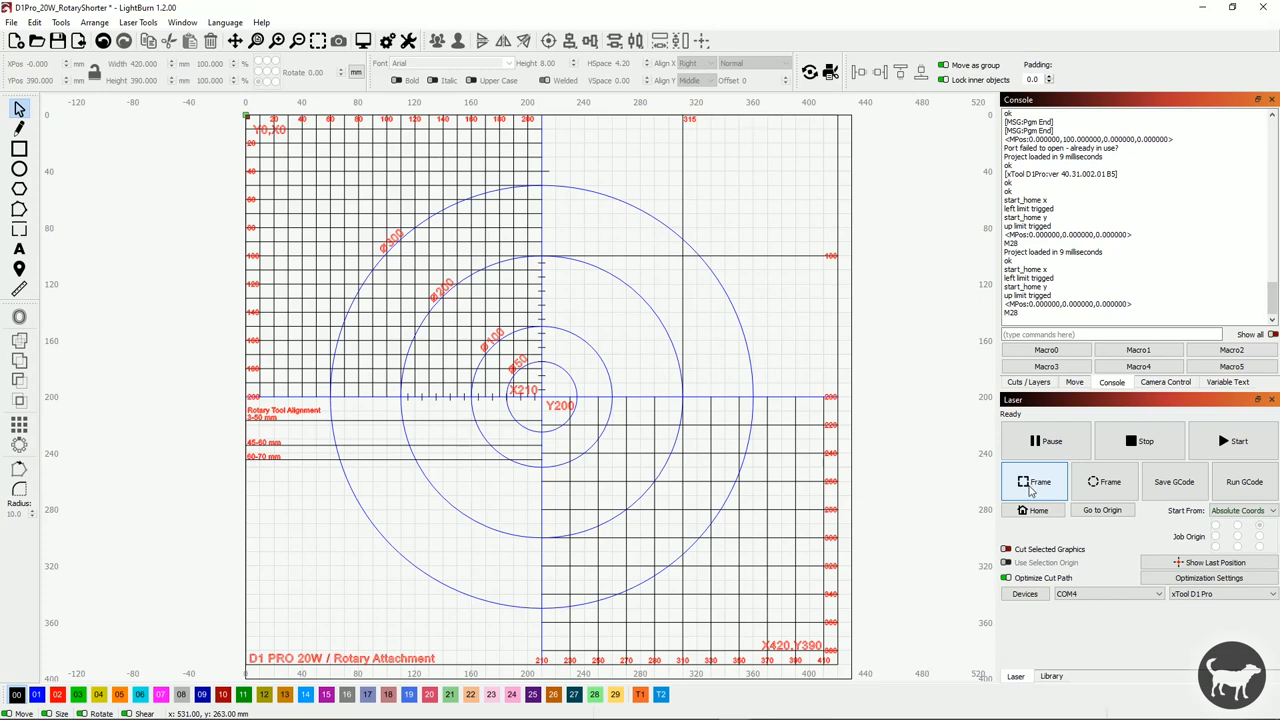
{"action": "mouse_move", "coordinate": [1048, 492]}
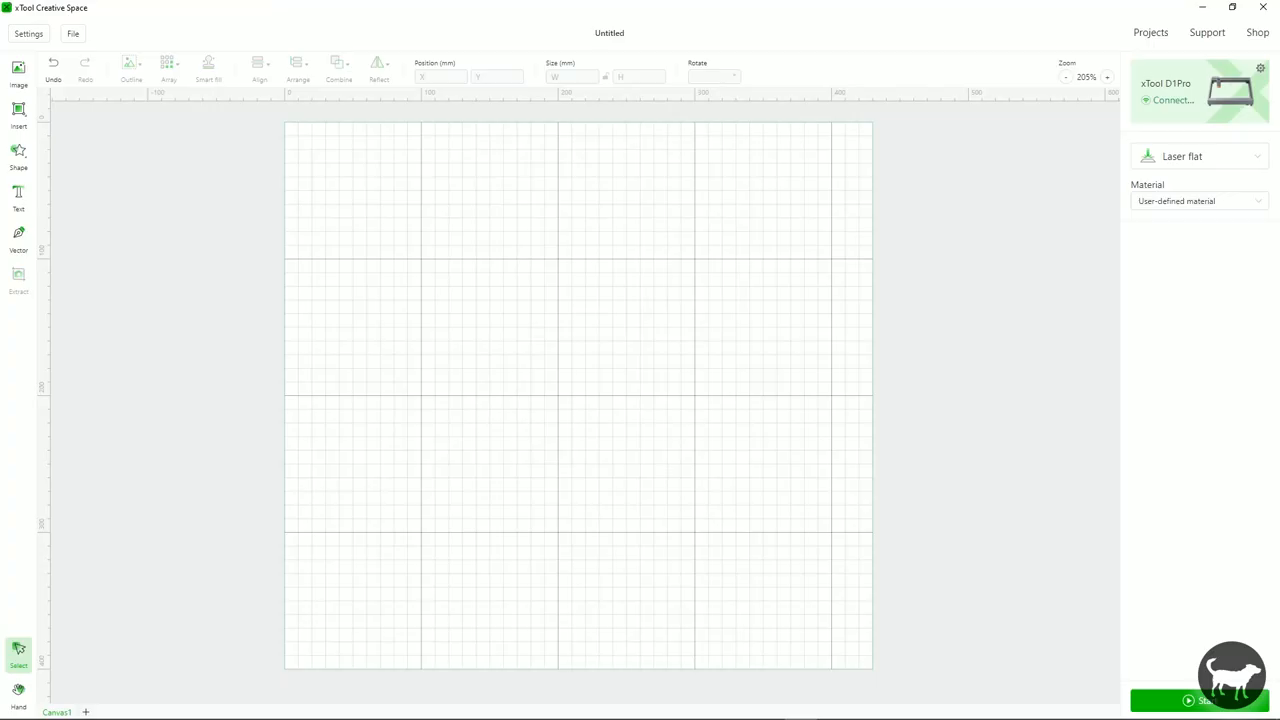
{"action": "mouse_move", "coordinate": [684, 384]}
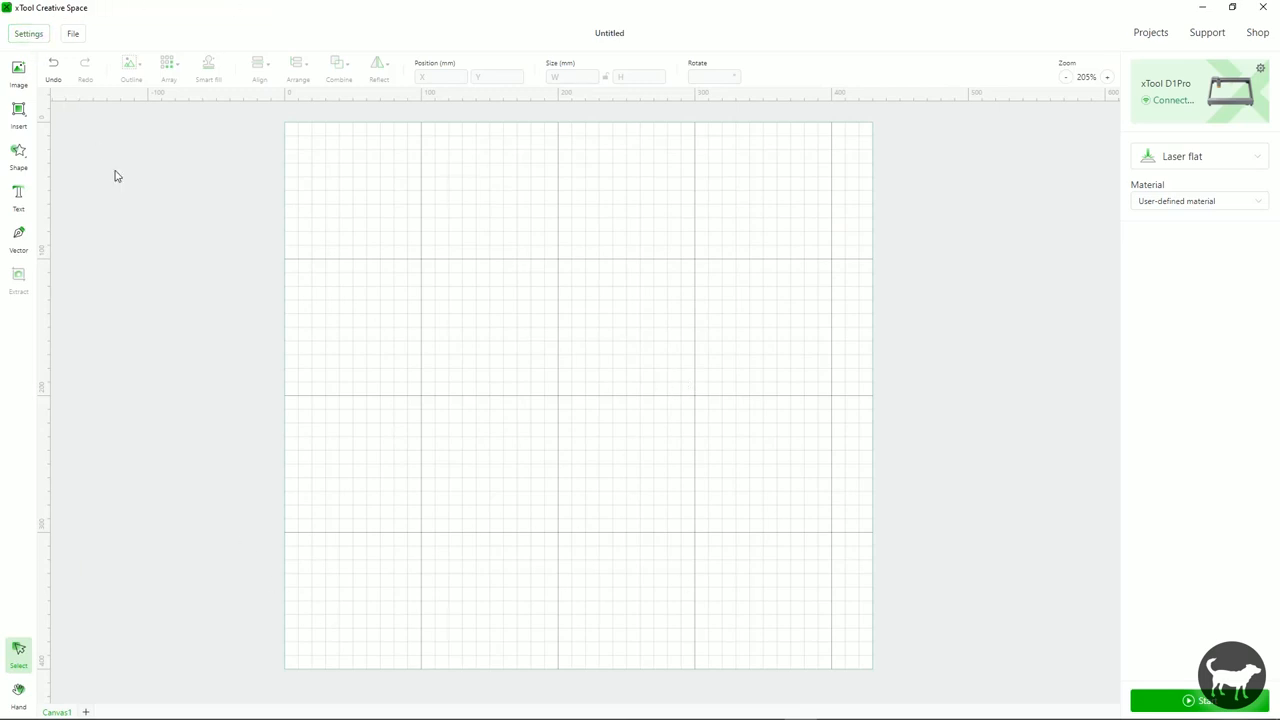
{"action": "mouse_move", "coordinate": [740, 412]}
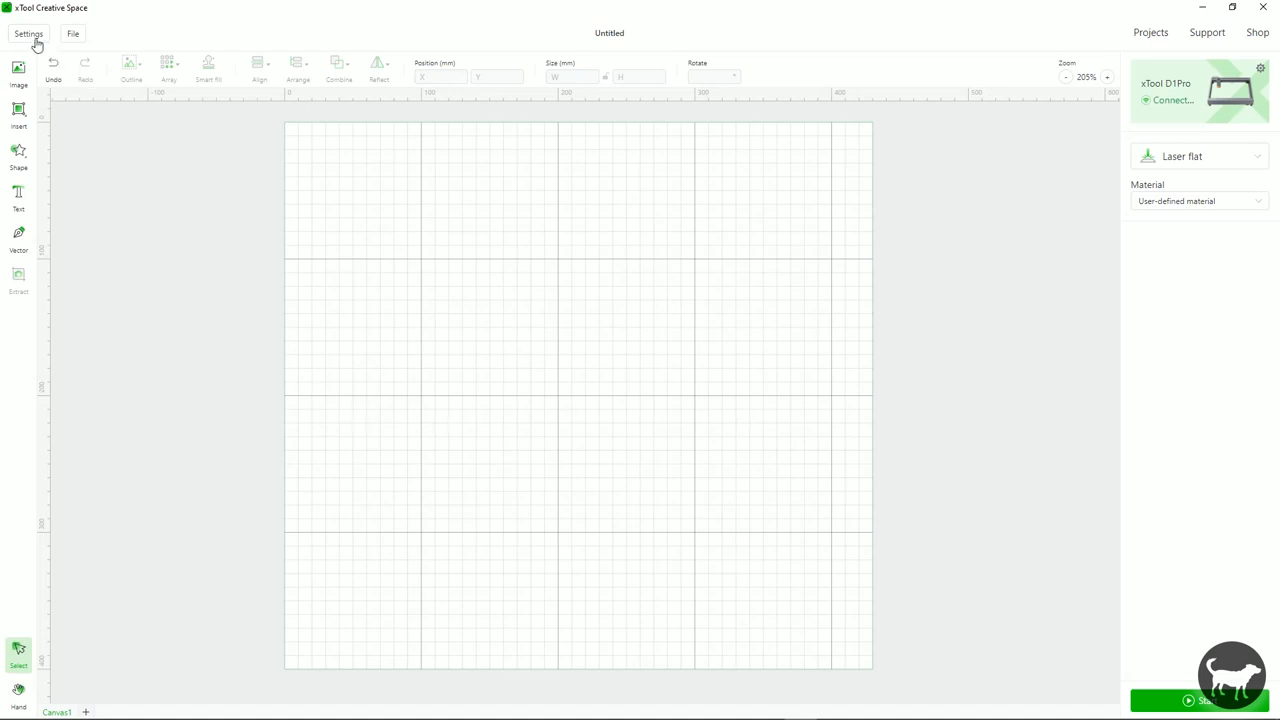
{"action": "left_click", "coordinate": [28, 36]}
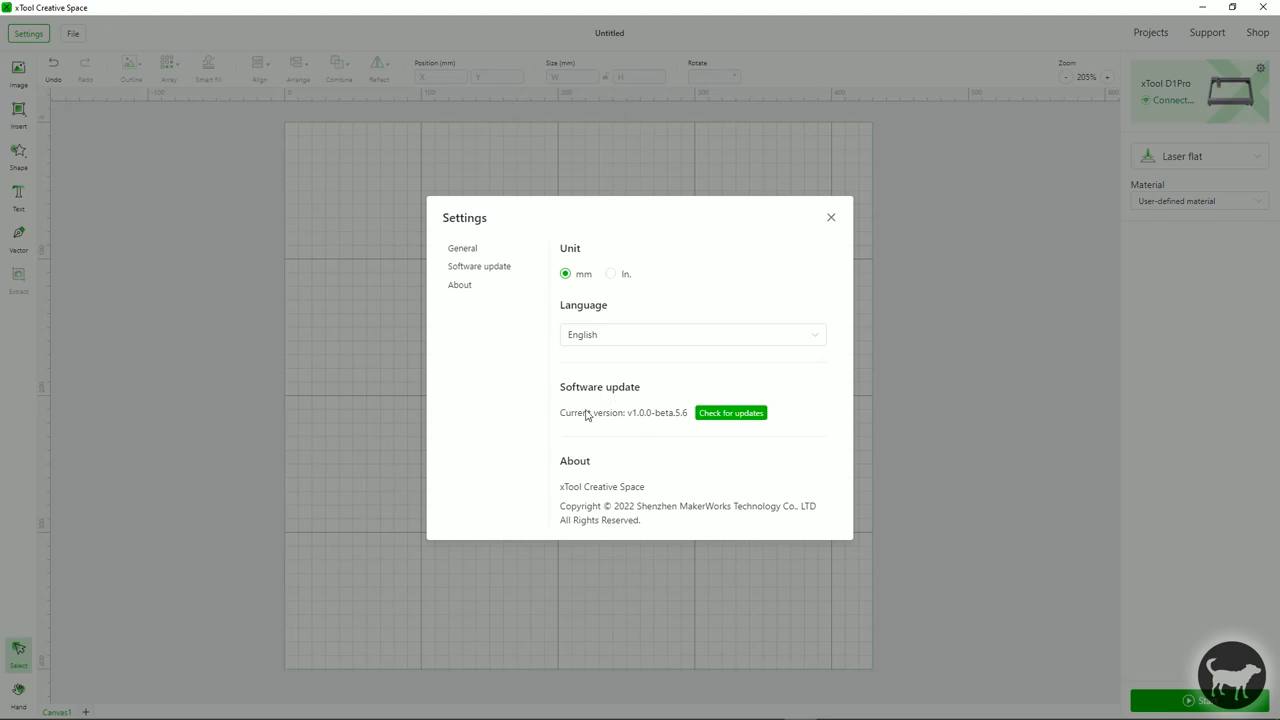
{"action": "mouse_move", "coordinate": [556, 388]}
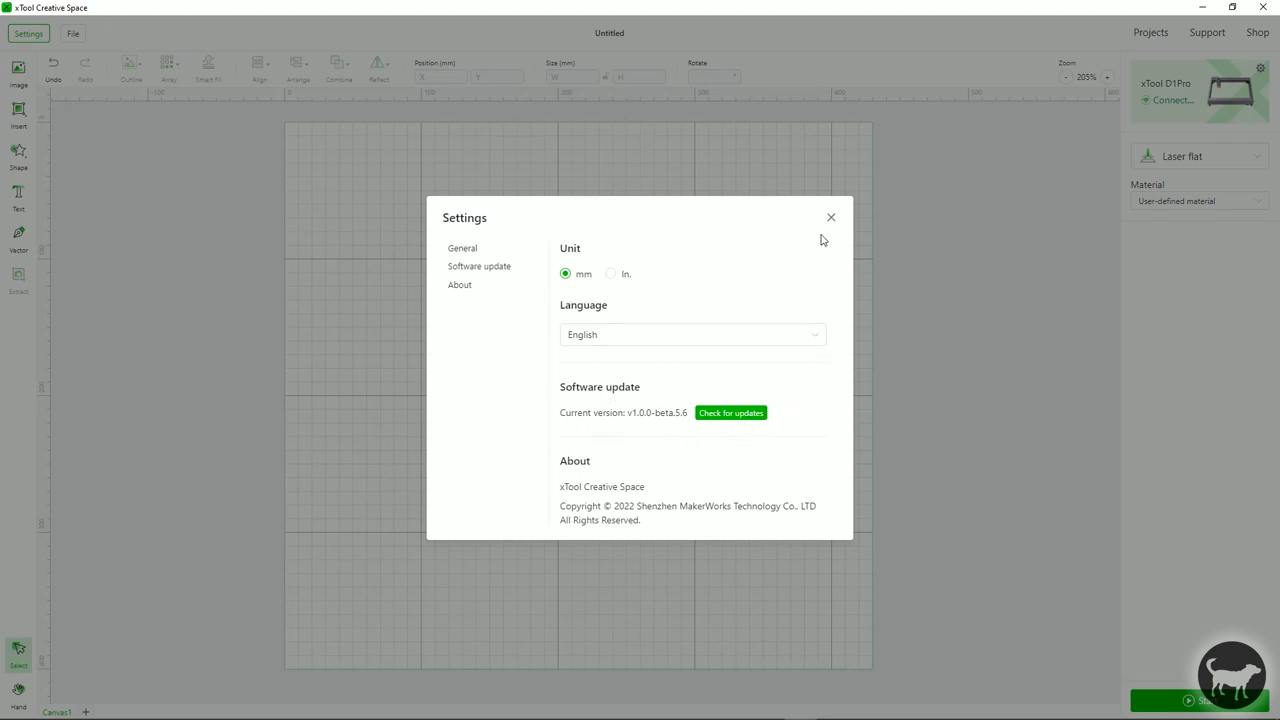
{"action": "mouse_move", "coordinate": [830, 218]}
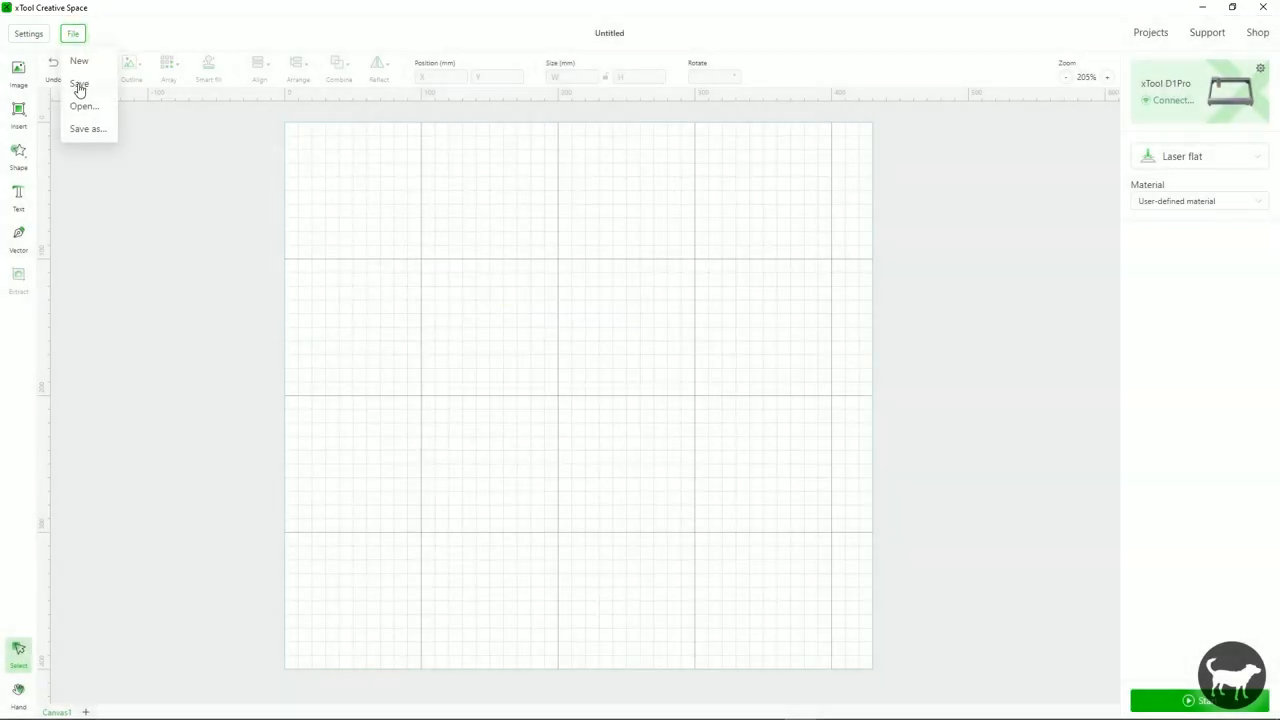
- Load D1Pro20W_Rotary.xcs from the D1_Pro folder and start its job preview
{"action": "left_click", "coordinate": [84, 104]}
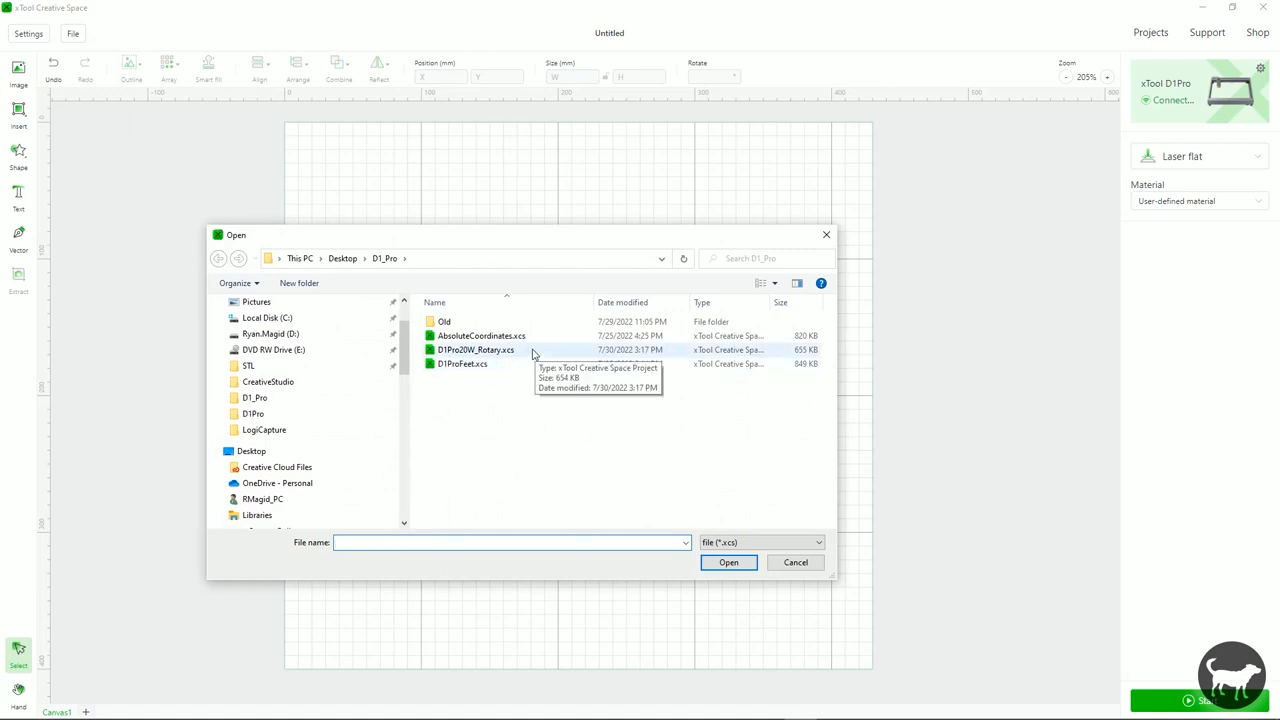
{"action": "left_click", "coordinate": [796, 562]}
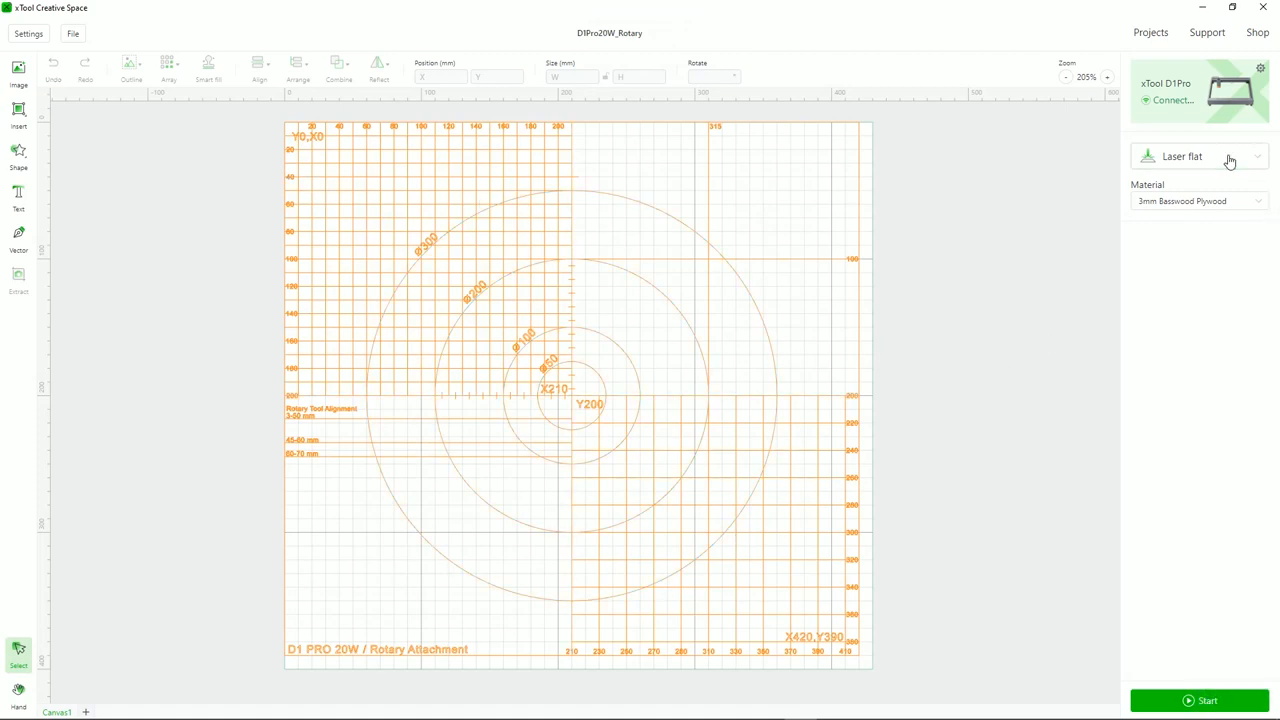
{"action": "left_click", "coordinate": [1206, 700]}
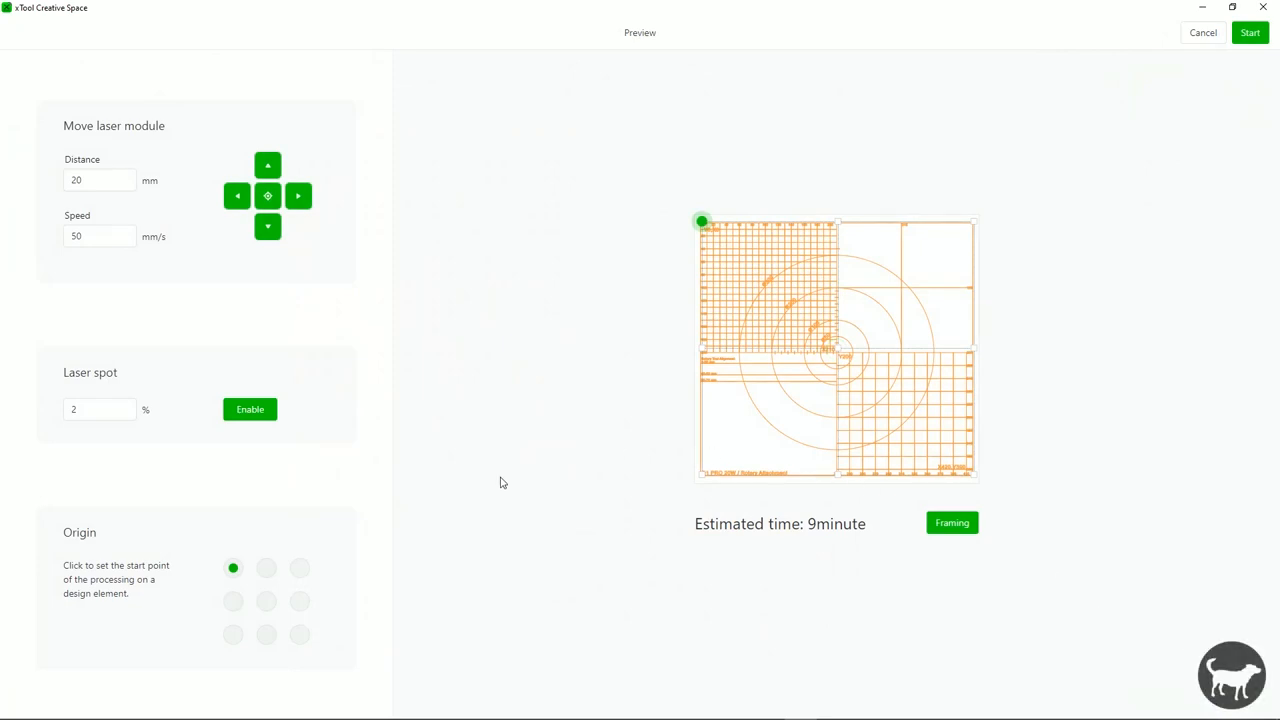
{"action": "mouse_move", "coordinate": [712, 252]}
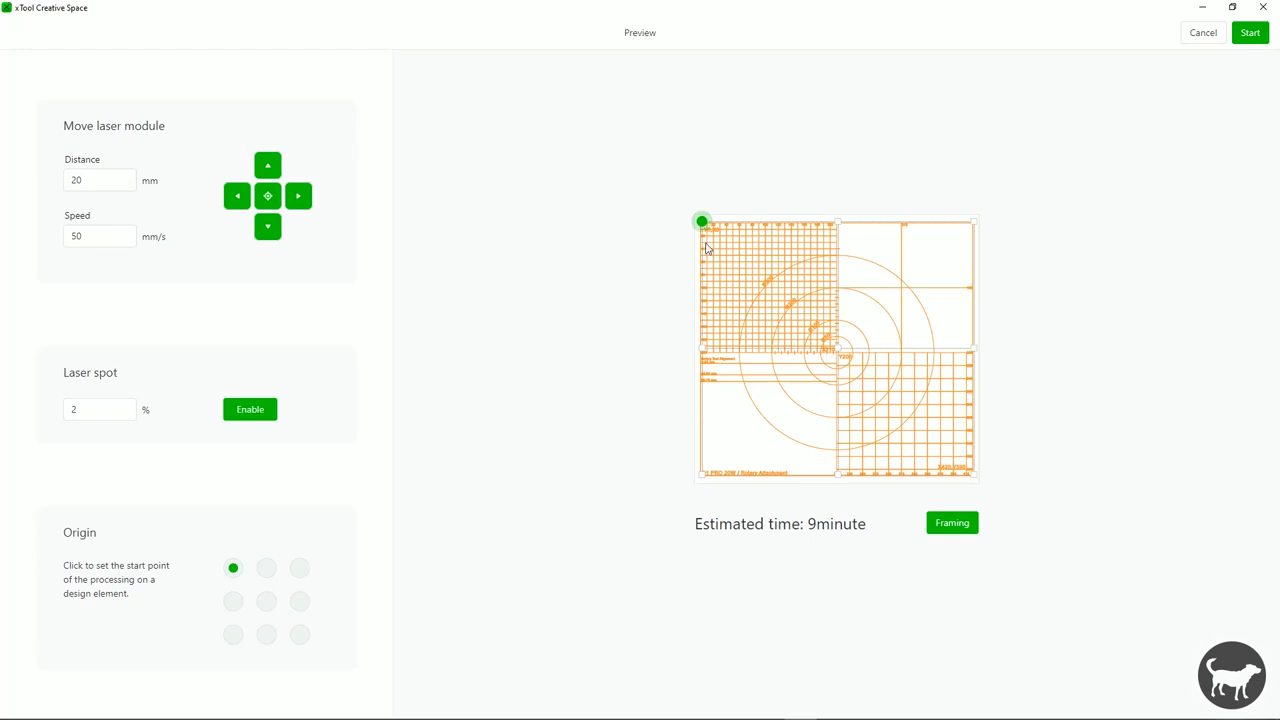
{"action": "mouse_move", "coordinate": [442, 376]}
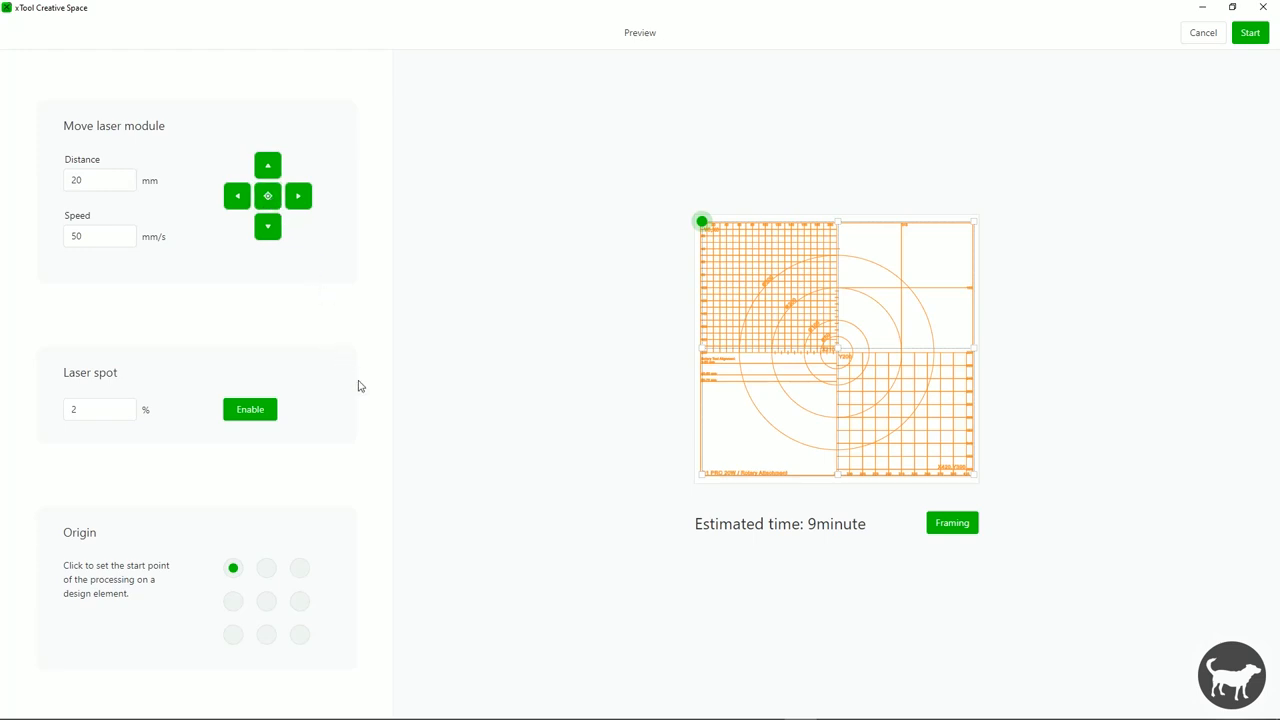
{"action": "mouse_move", "coordinate": [608, 548]}
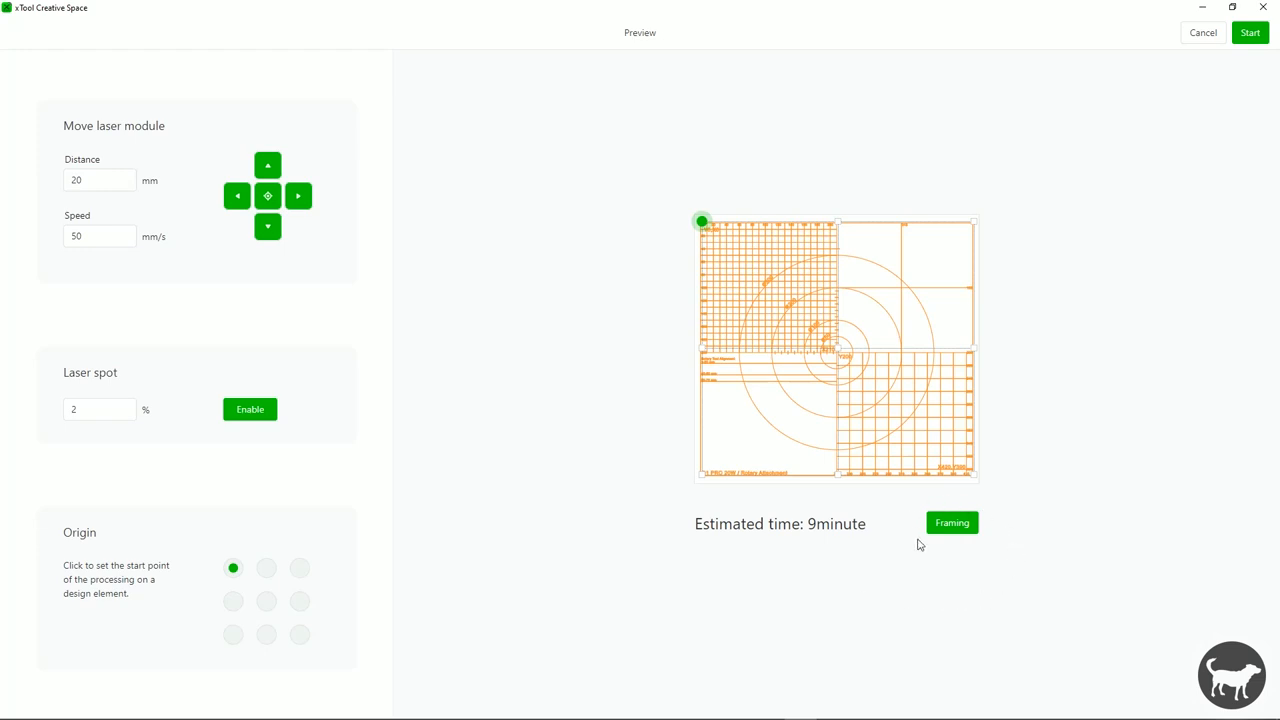
{"action": "mouse_move", "coordinate": [956, 502]}
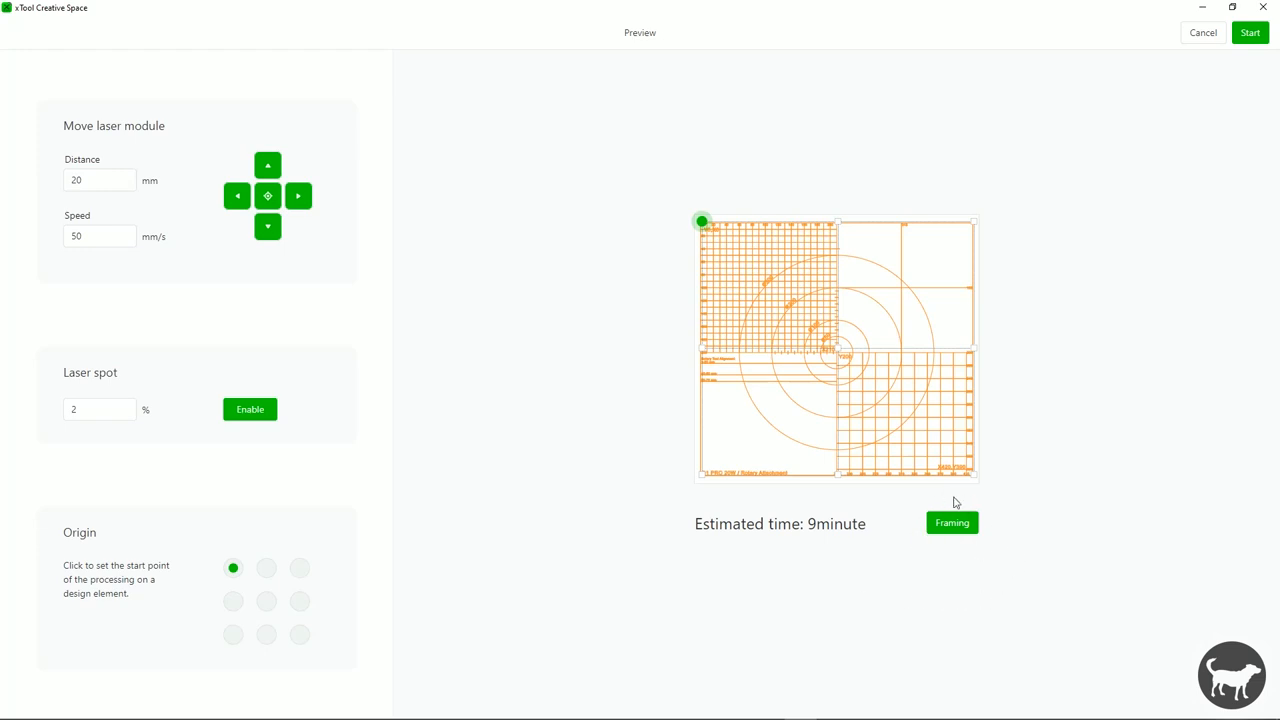
{"action": "mouse_move", "coordinate": [970, 508]}
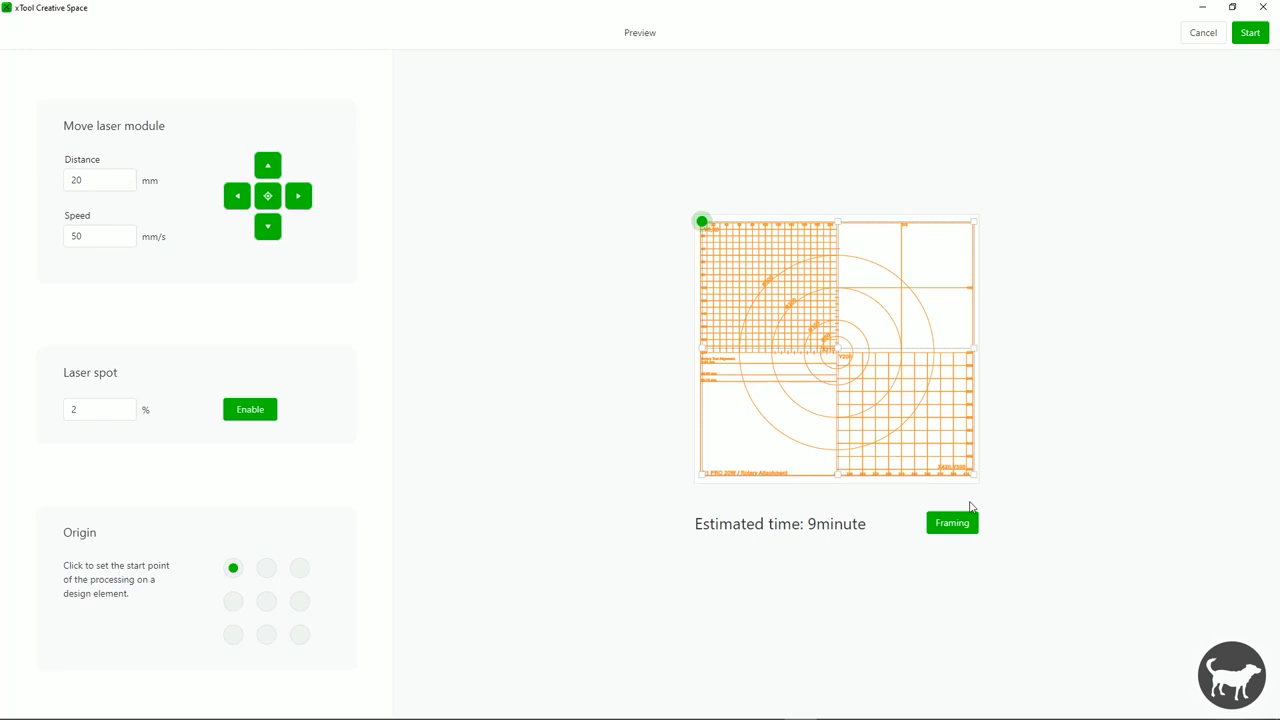
{"action": "mouse_move", "coordinate": [998, 532]}
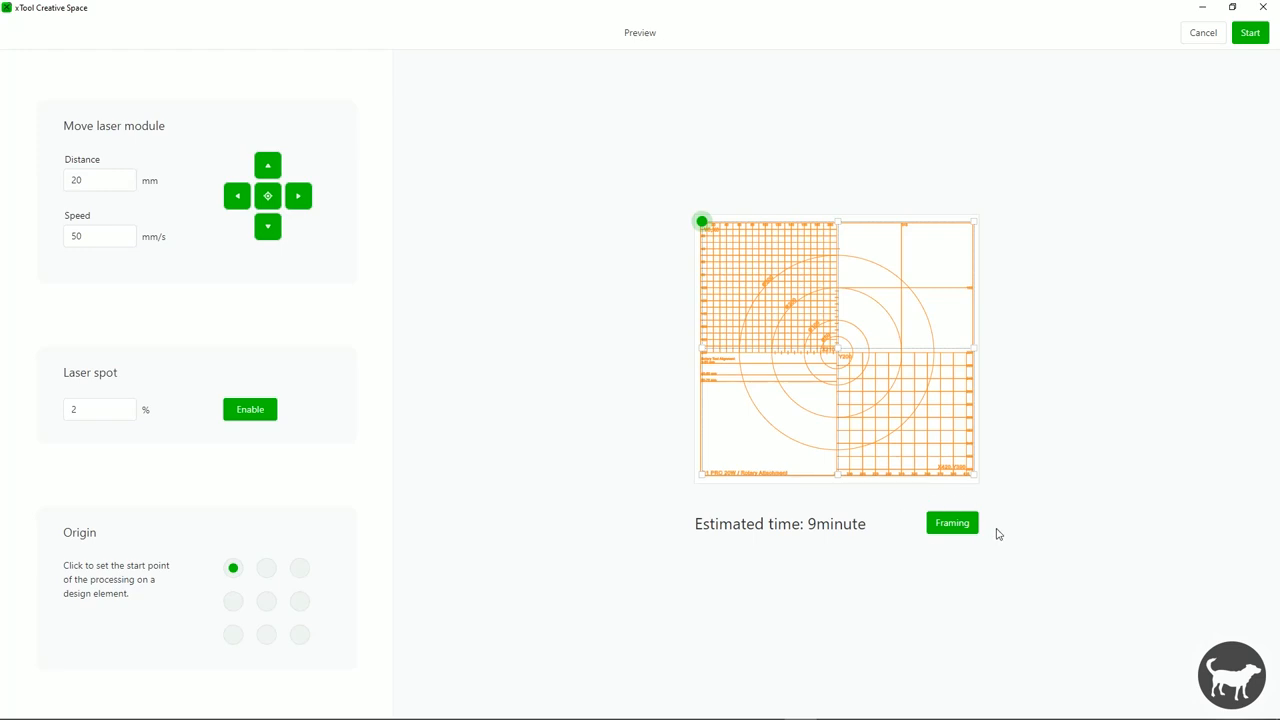
{"action": "mouse_move", "coordinate": [896, 520]}
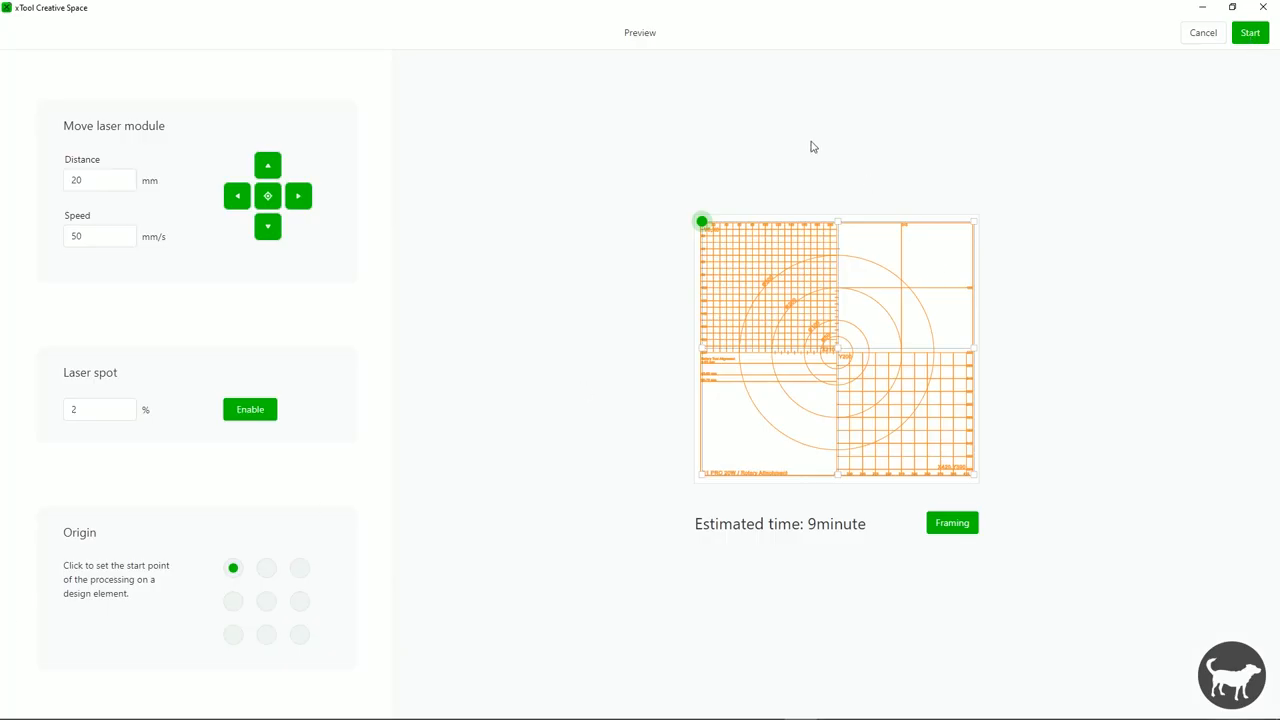
{"action": "mouse_move", "coordinate": [684, 178]}
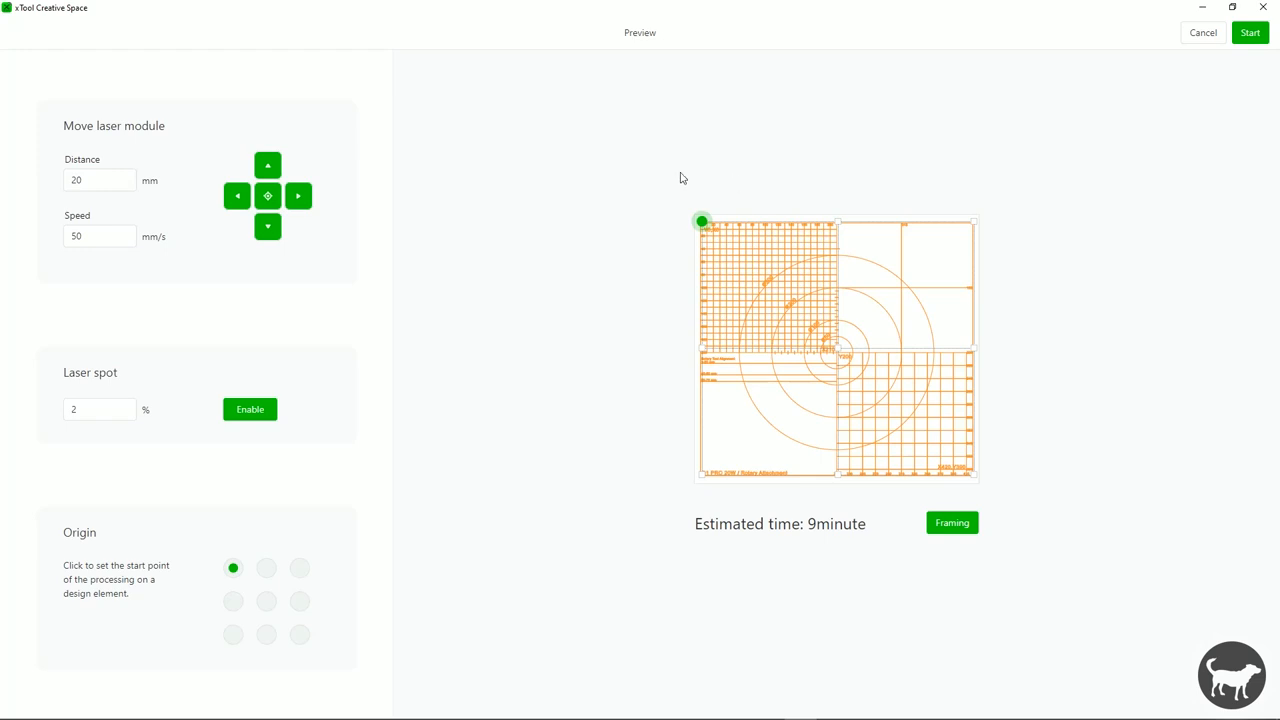
{"action": "mouse_move", "coordinate": [550, 358]}
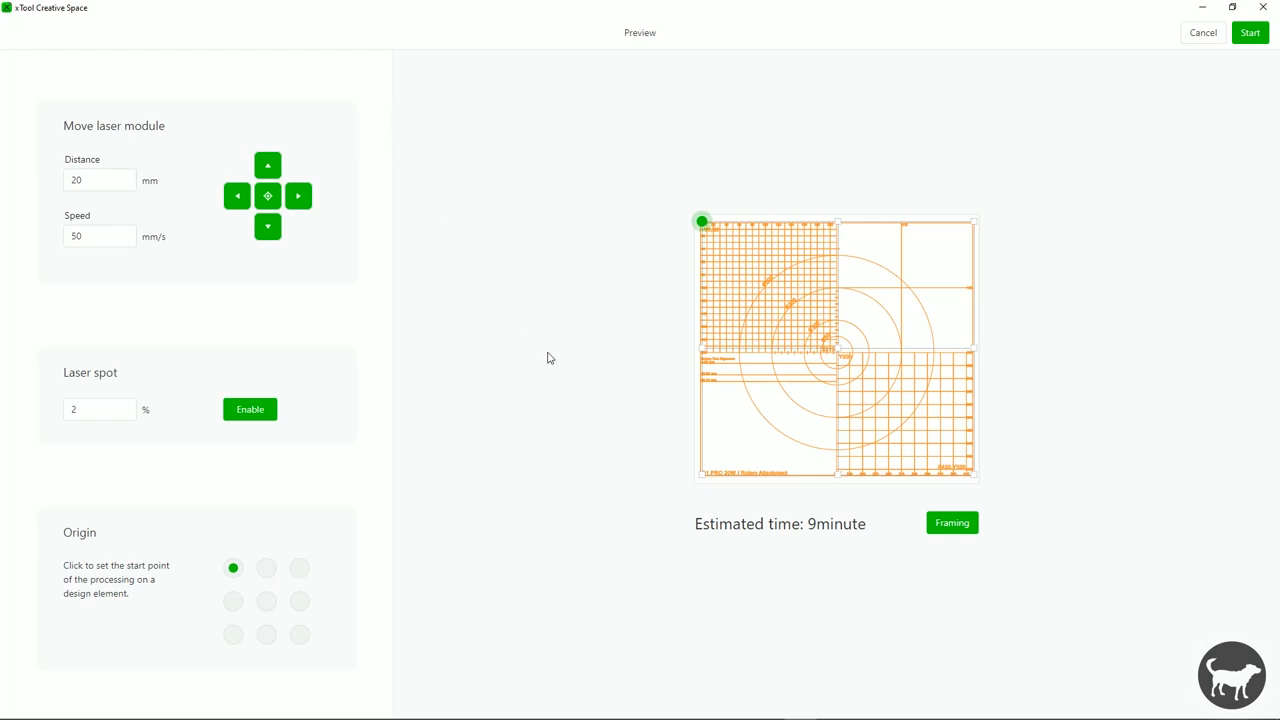
{"action": "mouse_move", "coordinate": [392, 376]}
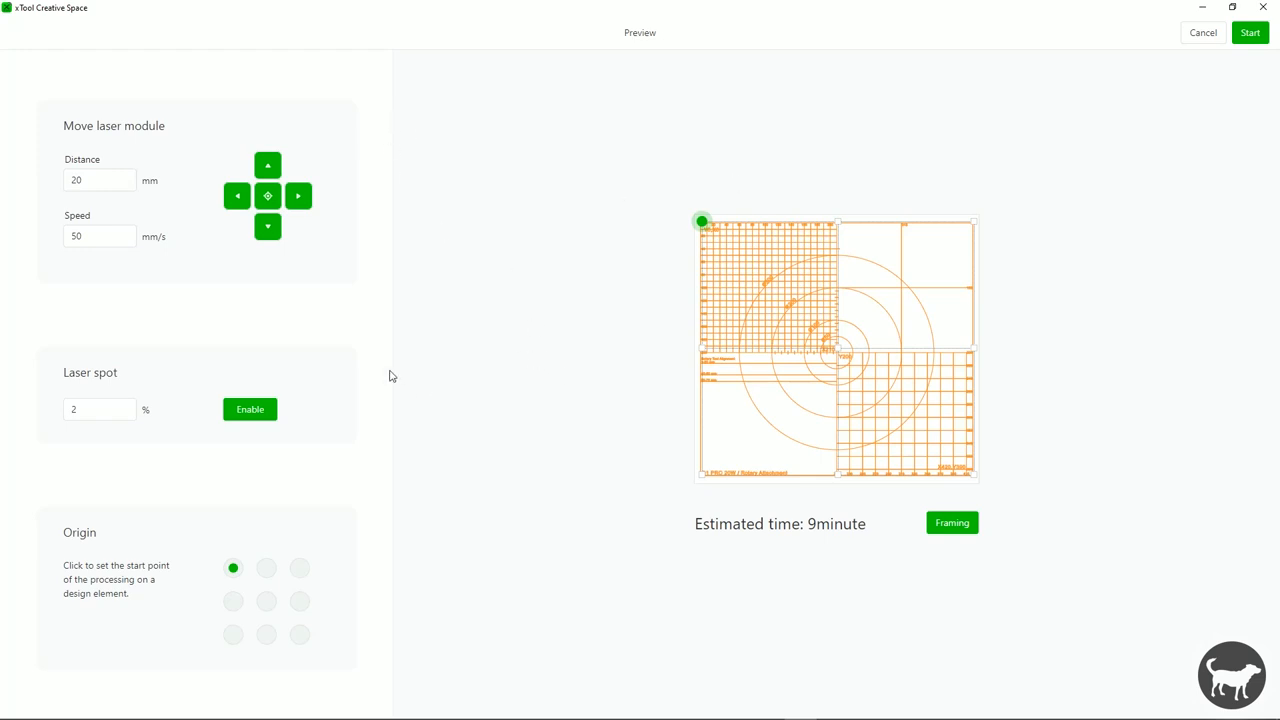
{"action": "mouse_move", "coordinate": [512, 440]}
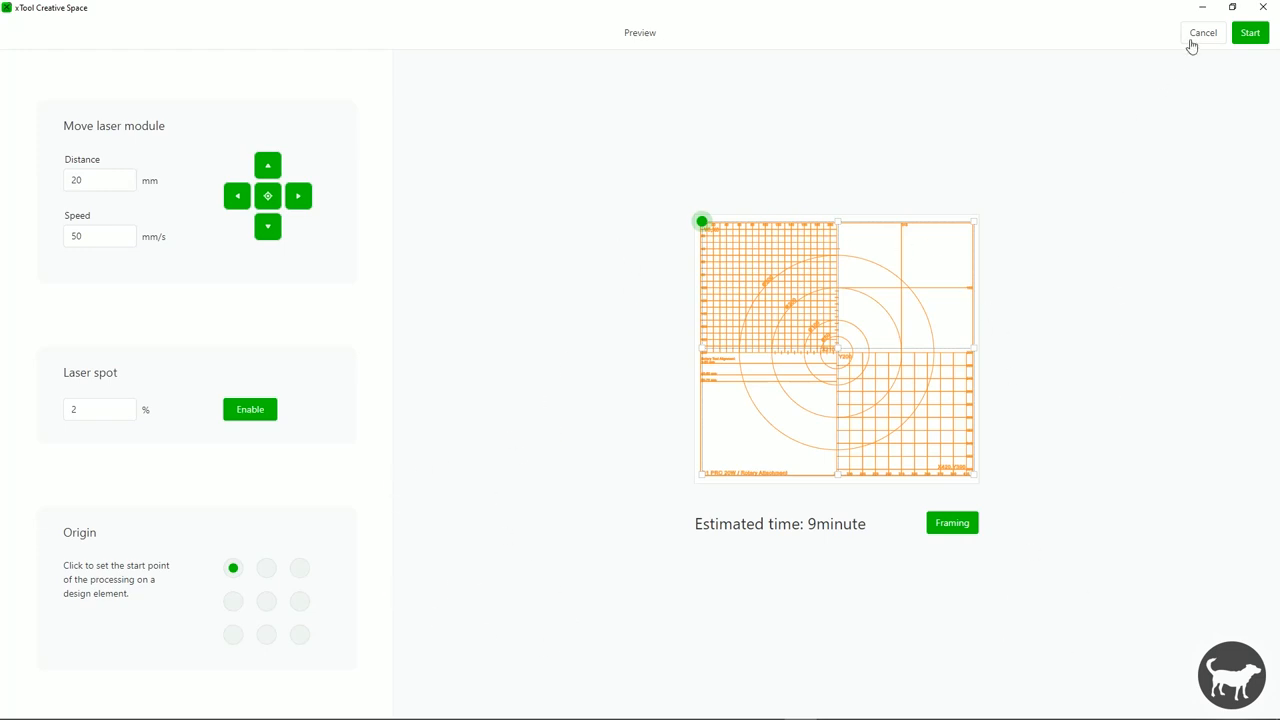
- Import Rushmore_BW.jpg onto the rotary canvas and move it toward the middle of the work area
{"action": "left_click", "coordinate": [1204, 32]}
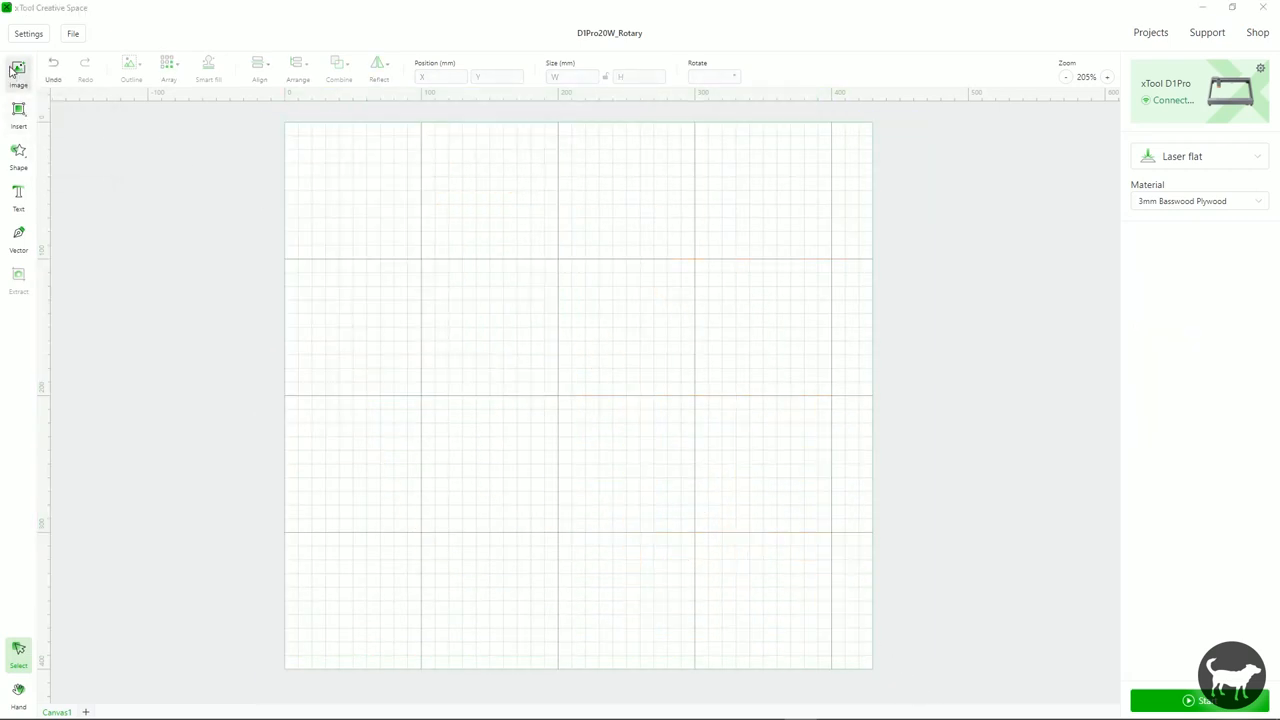
{"action": "left_click", "coordinate": [16, 68]}
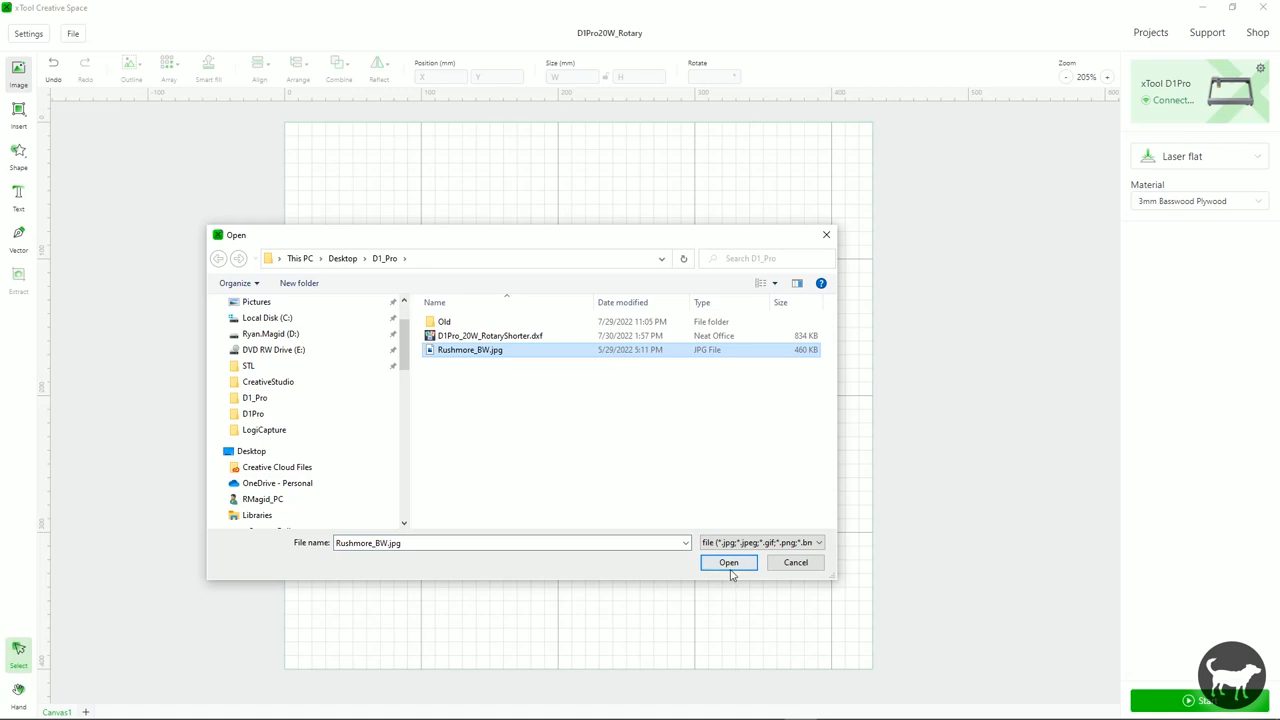
{"action": "left_click", "coordinate": [728, 562]}
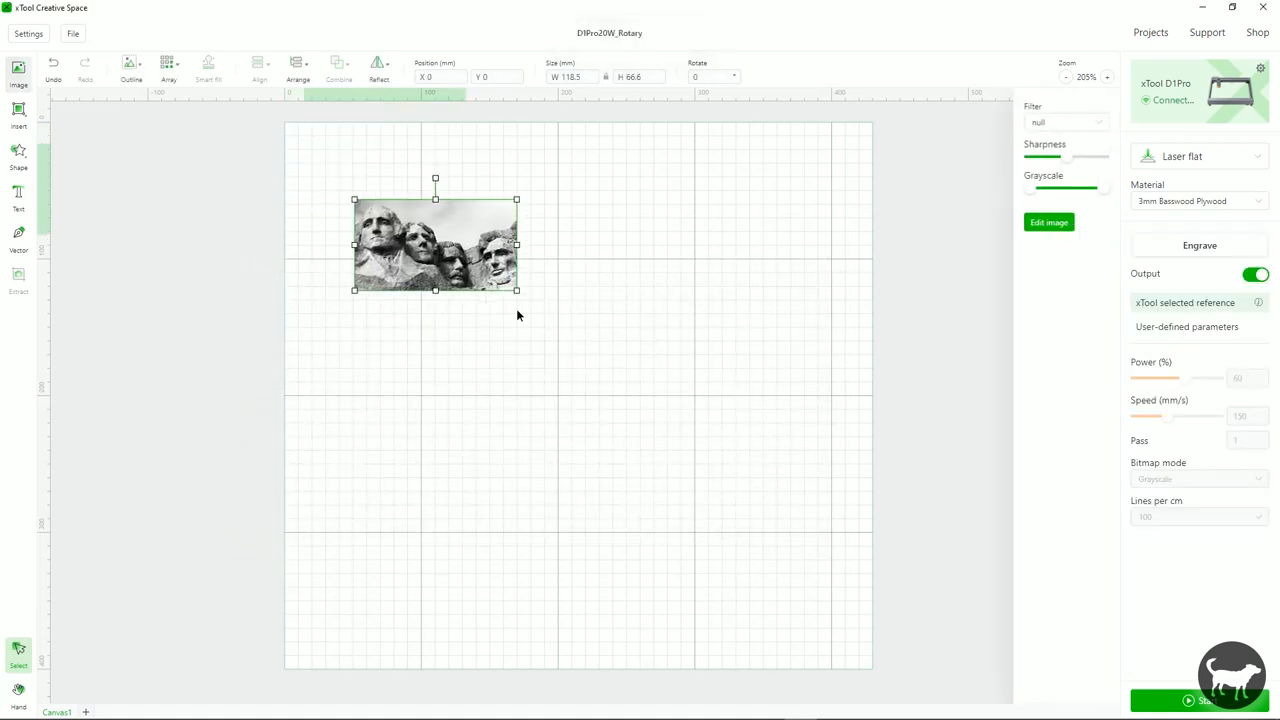
{"action": "left_click_drag", "start_coordinate": [436, 244], "coordinate": [584, 388]}
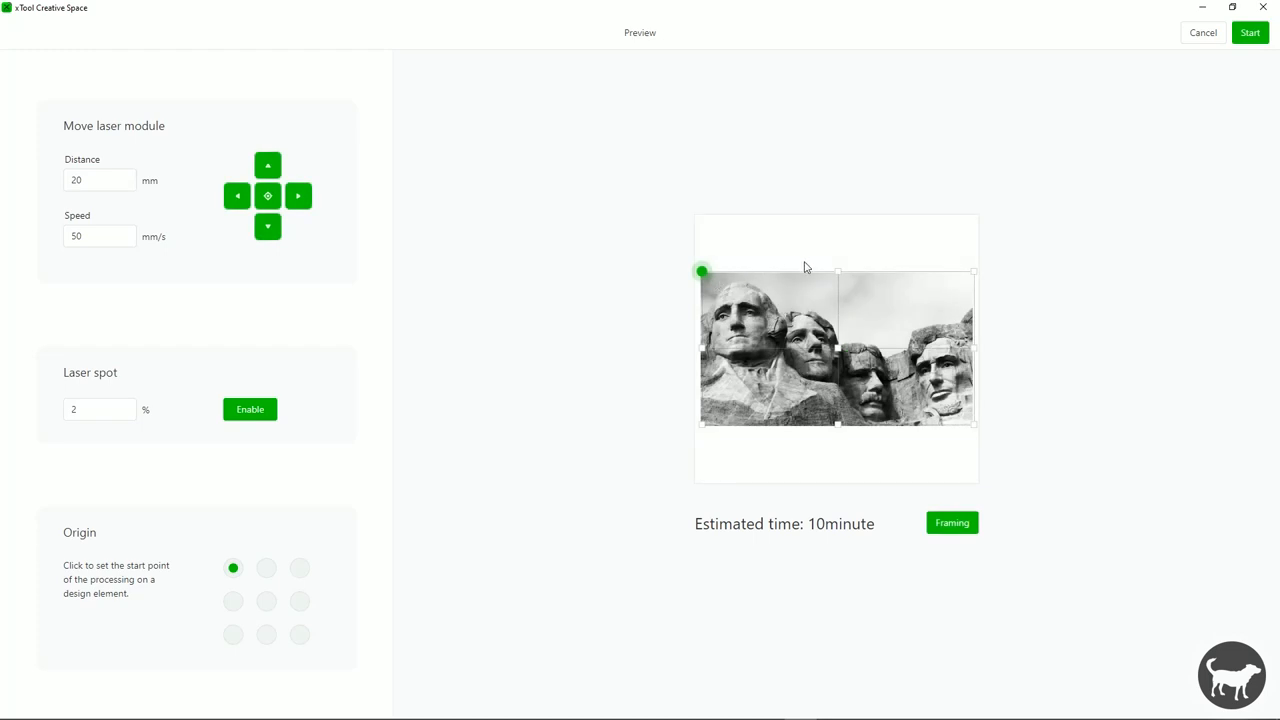
- In the preview Origin grid, try top-right, centre and left-middle, ending on the top-left corner
{"action": "left_click", "coordinate": [300, 568]}
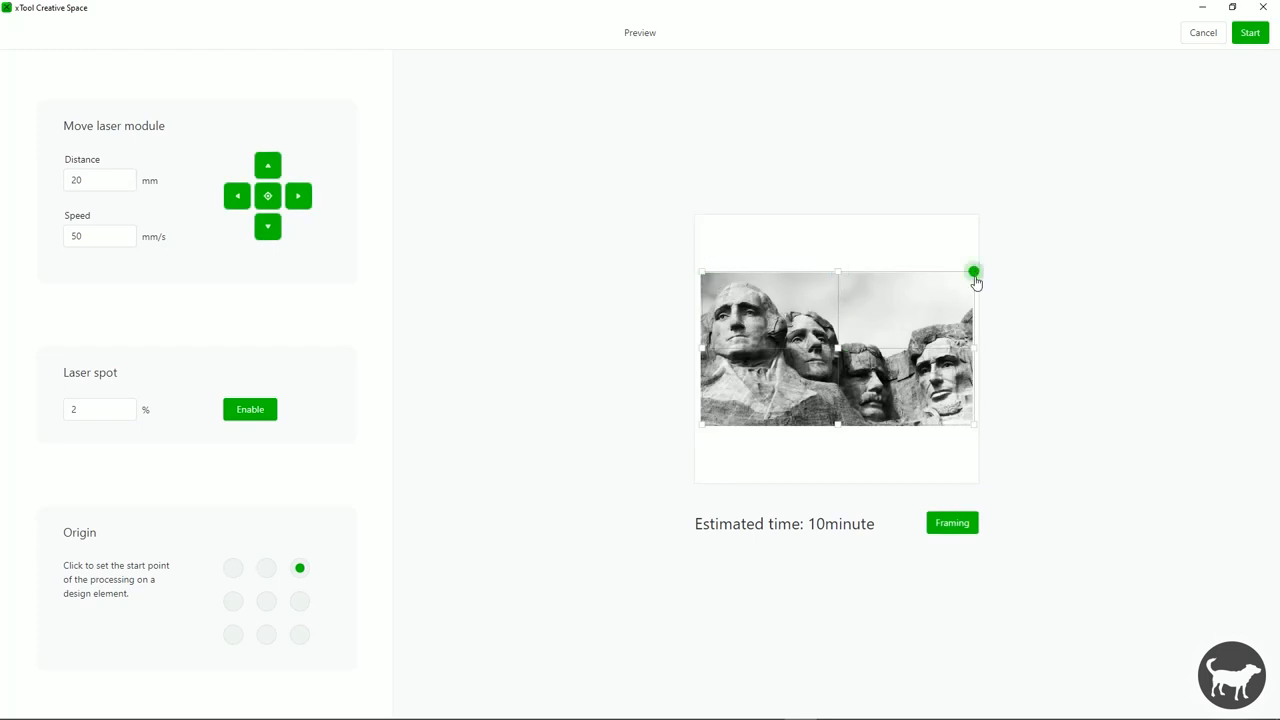
{"action": "left_click", "coordinate": [266, 602]}
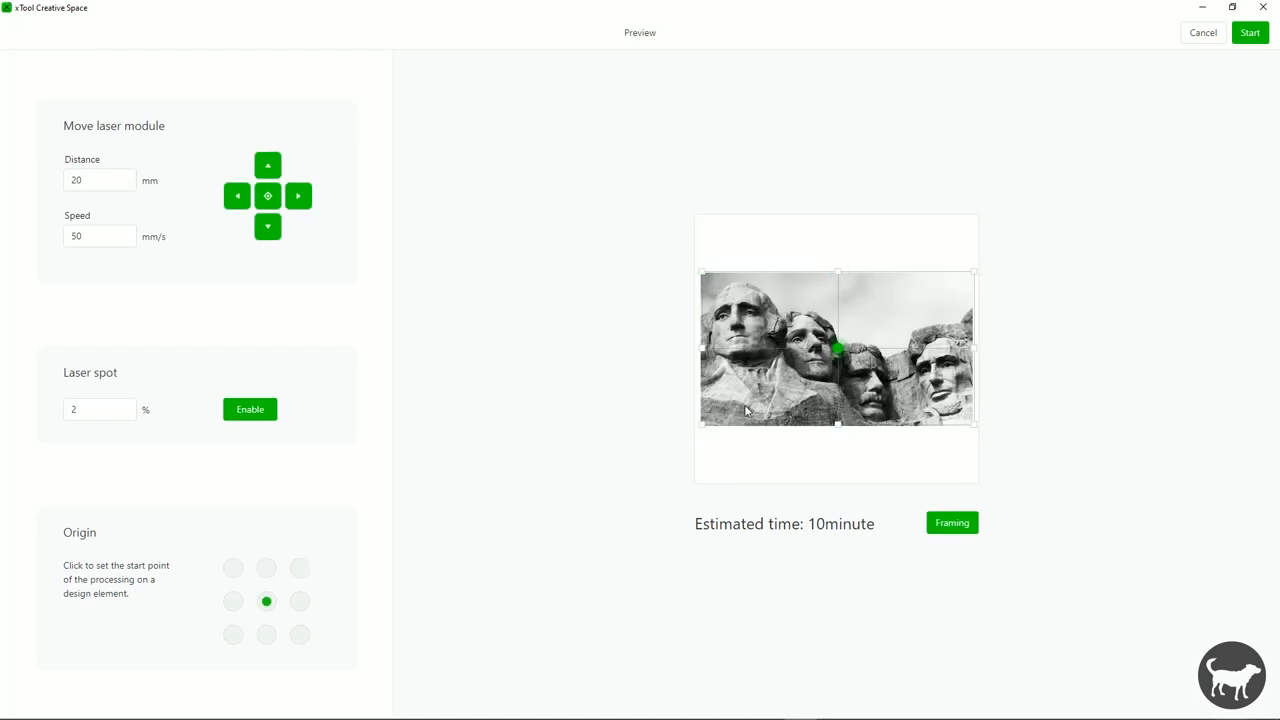
{"action": "left_click", "coordinate": [232, 600]}
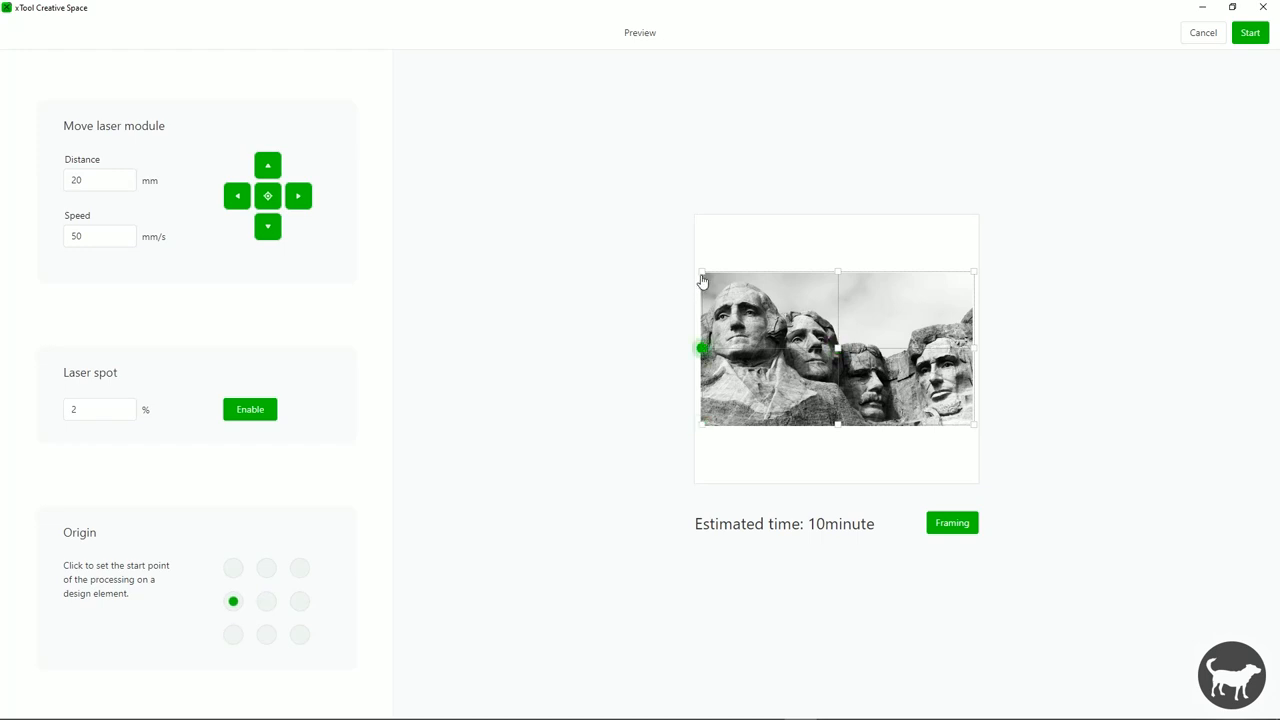
{"action": "left_click", "coordinate": [232, 568]}
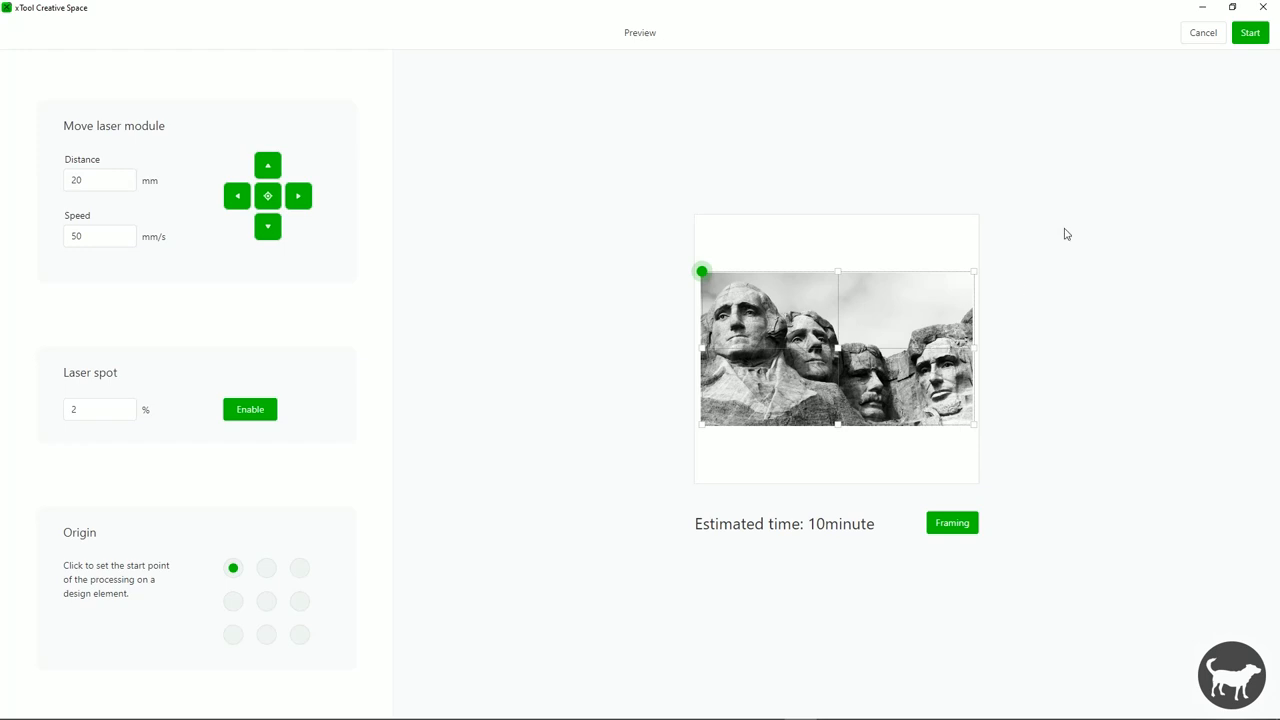
{"action": "mouse_move", "coordinate": [840, 358]}
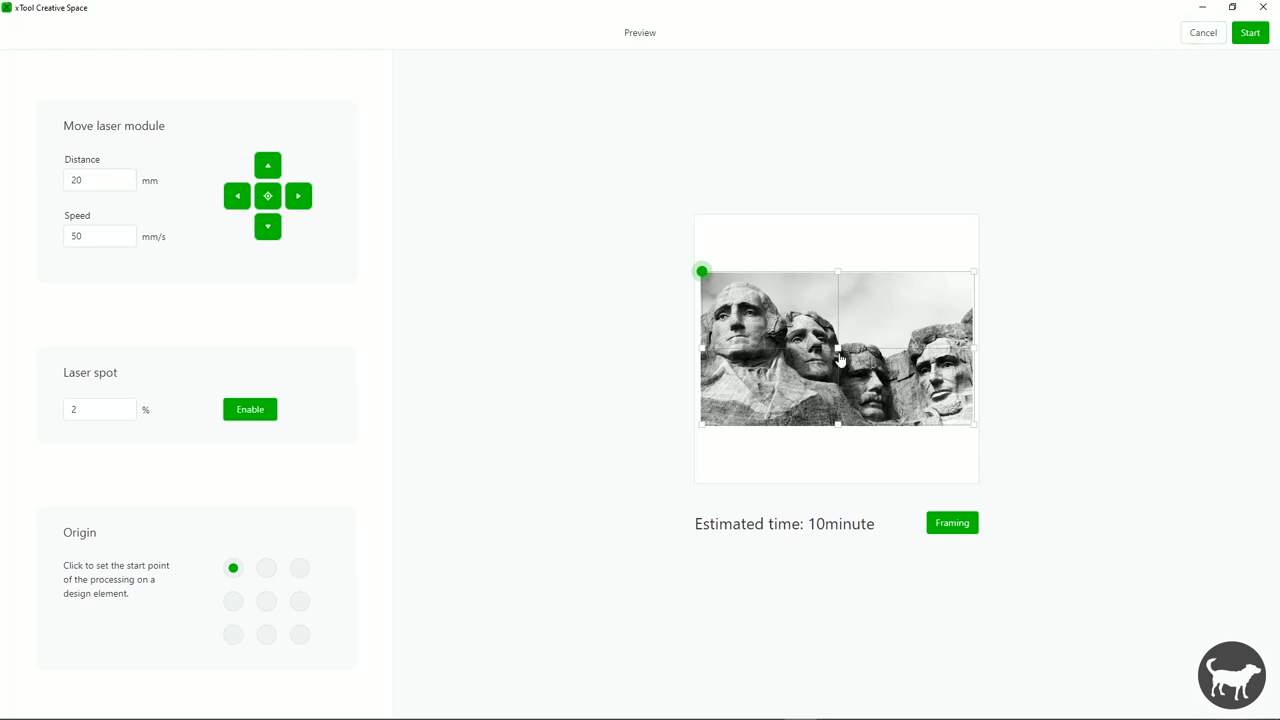
{"action": "mouse_move", "coordinate": [716, 280]}
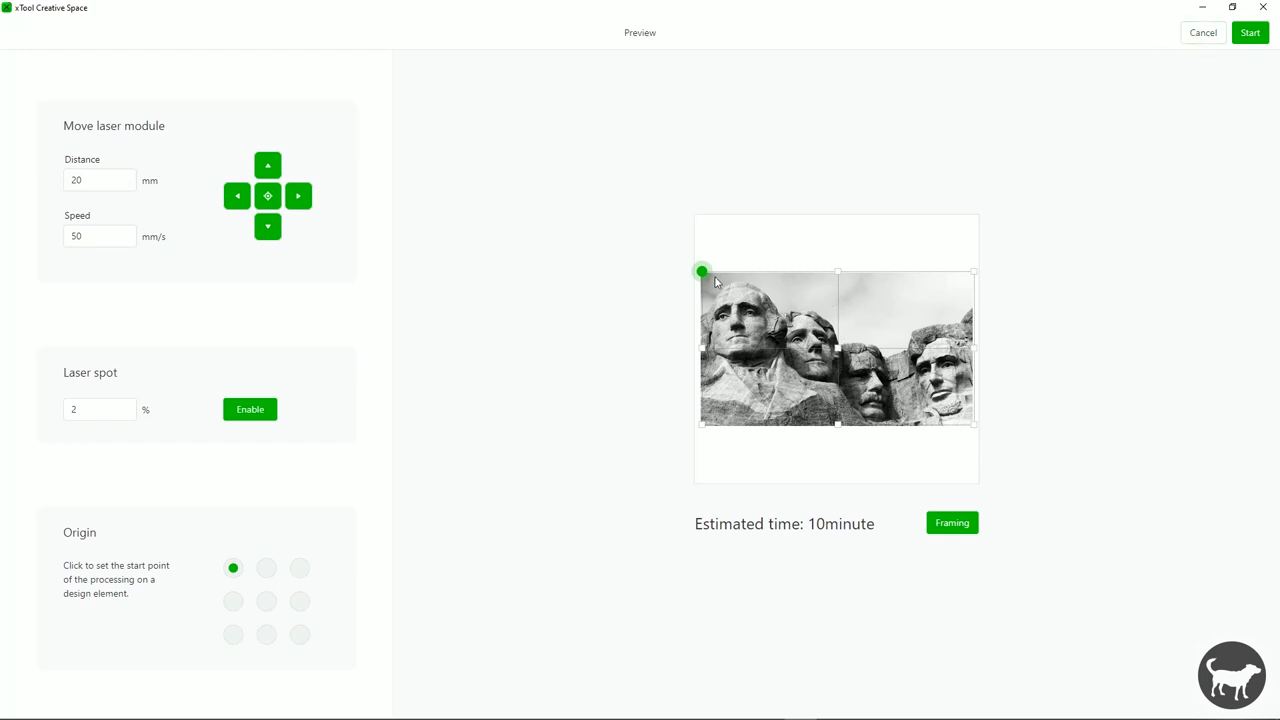
{"action": "mouse_move", "coordinate": [976, 280]}
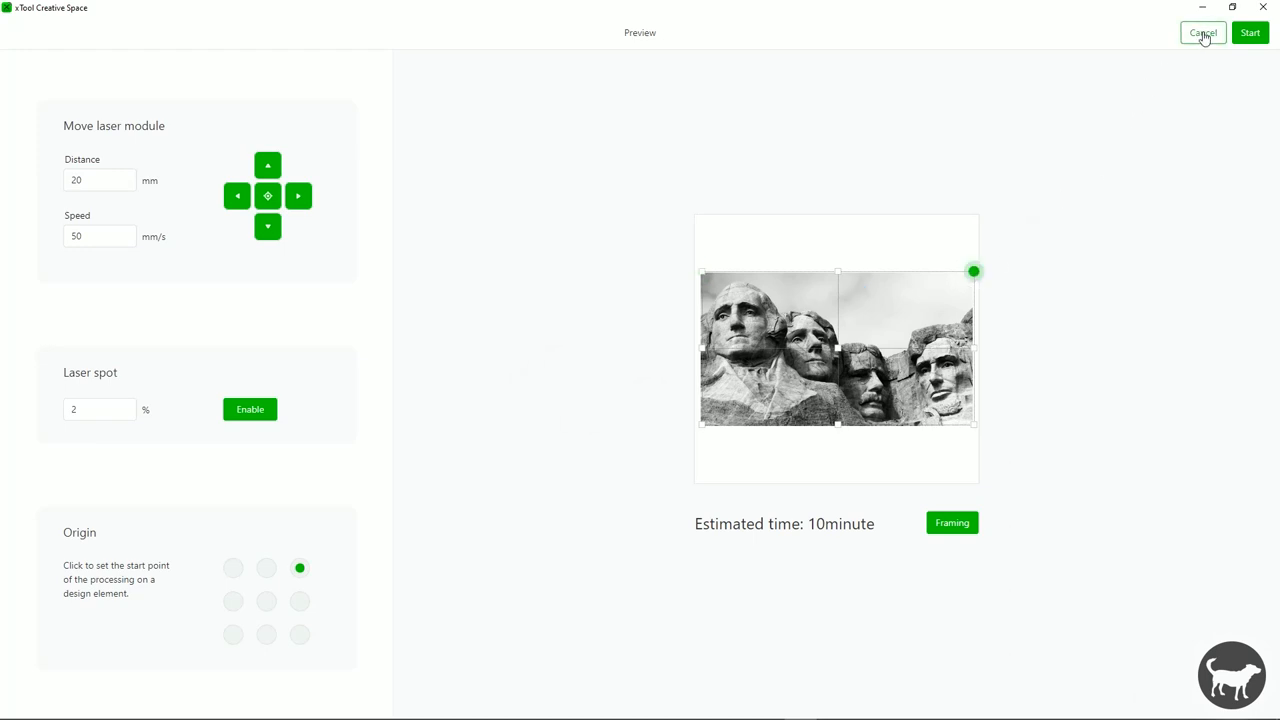
- Leave the preview and load the AbsoluteCoordinates.xcs project
{"action": "left_click", "coordinate": [1204, 32]}
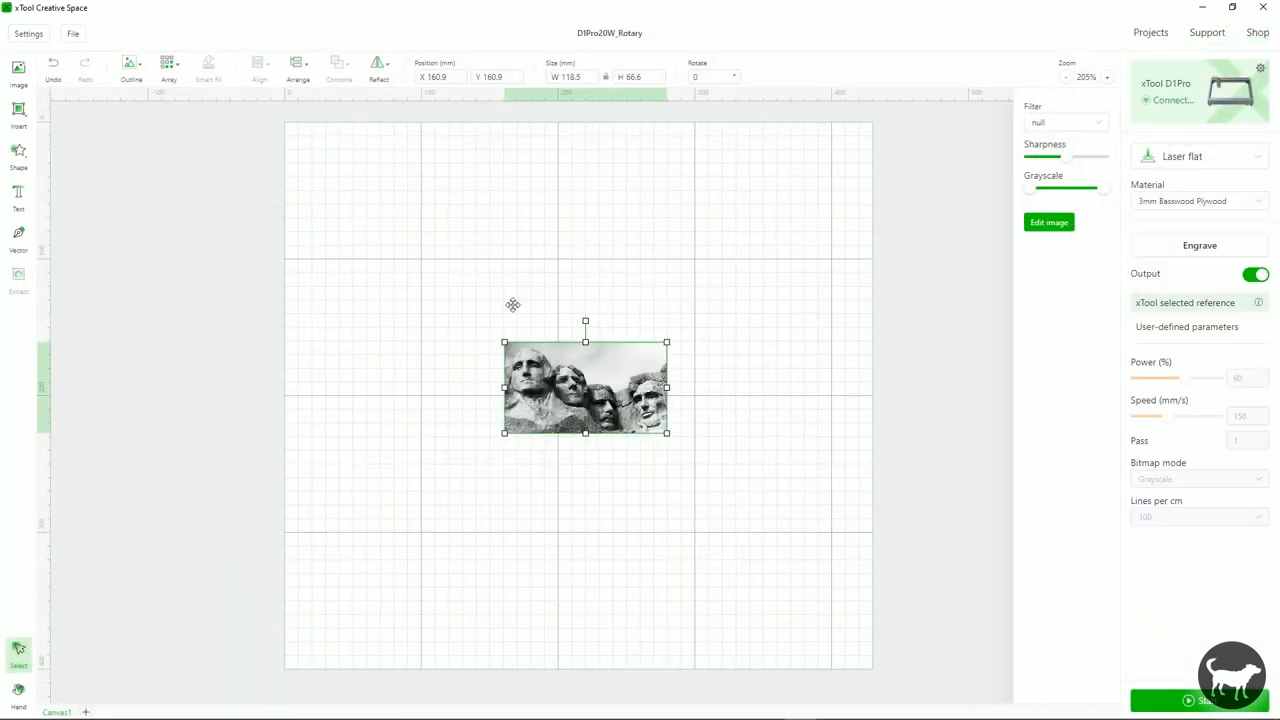
{"action": "left_click", "coordinate": [74, 36]}
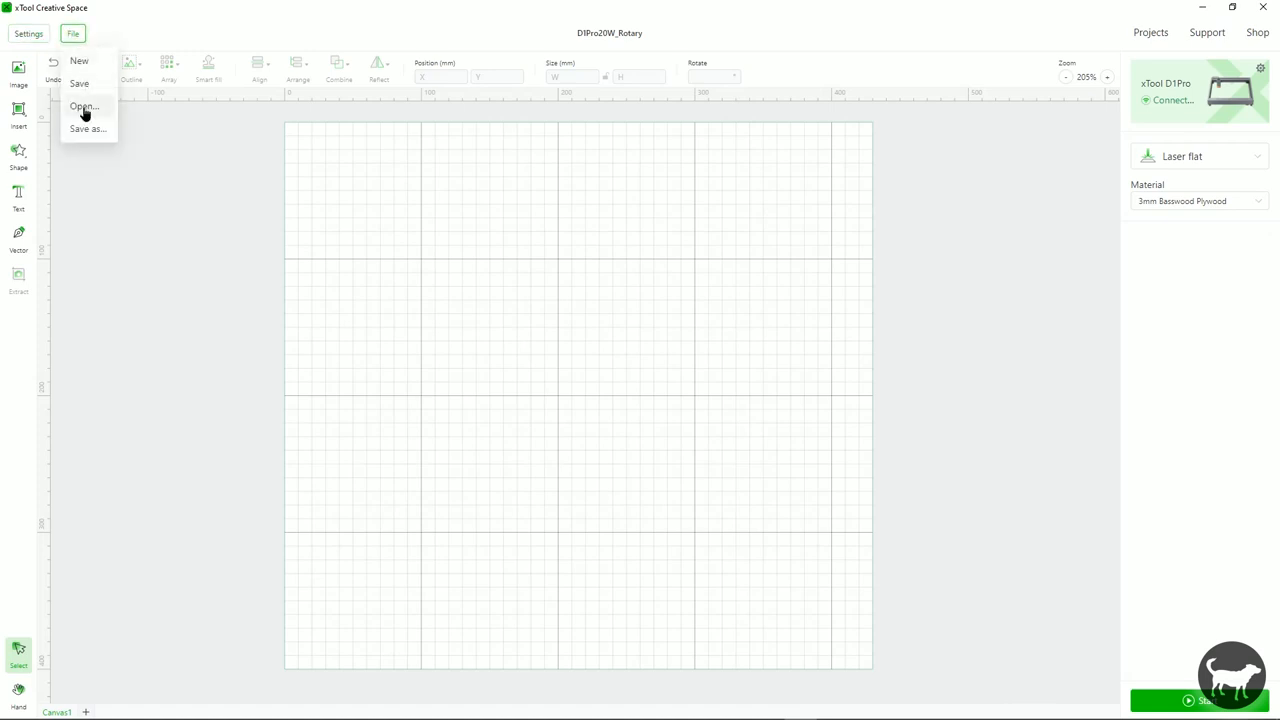
{"action": "left_click", "coordinate": [88, 104]}
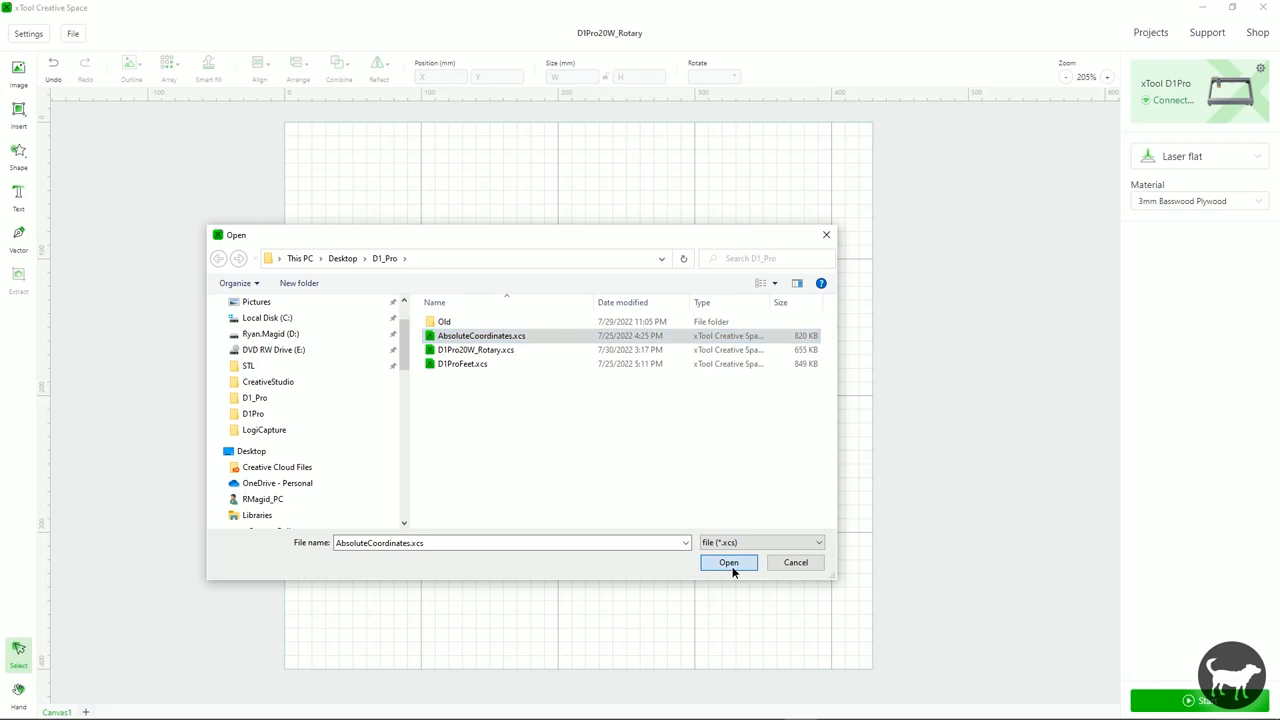
{"action": "left_click", "coordinate": [728, 562]}
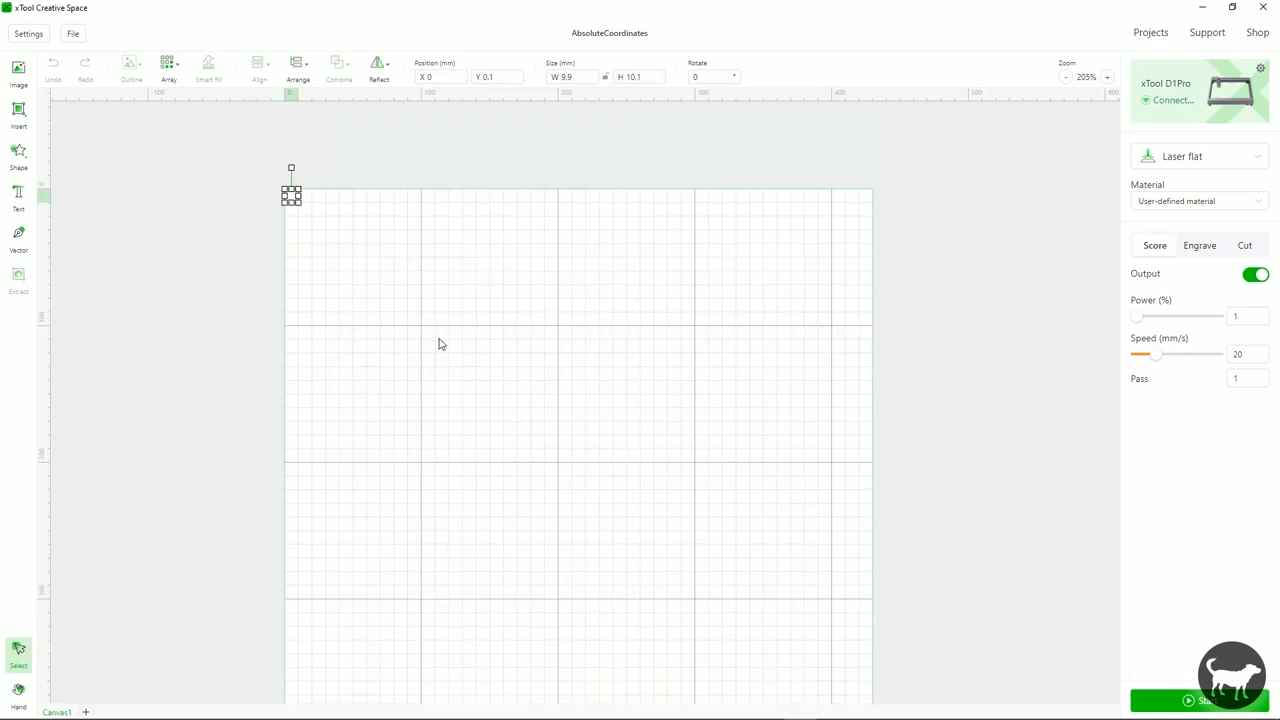
- Import the Mount Rushmore photo into the AbsoluteCoordinates project via the File menu
{"action": "left_click", "coordinate": [74, 36]}
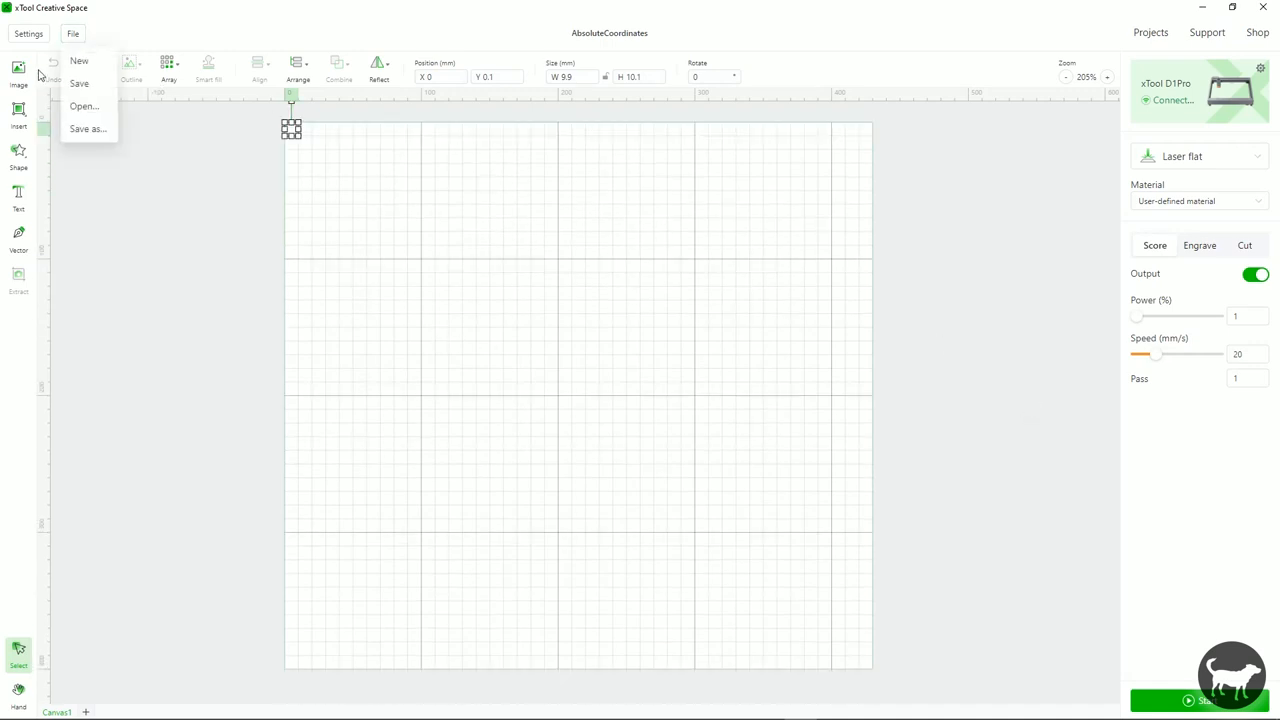
{"action": "left_click", "coordinate": [86, 104]}
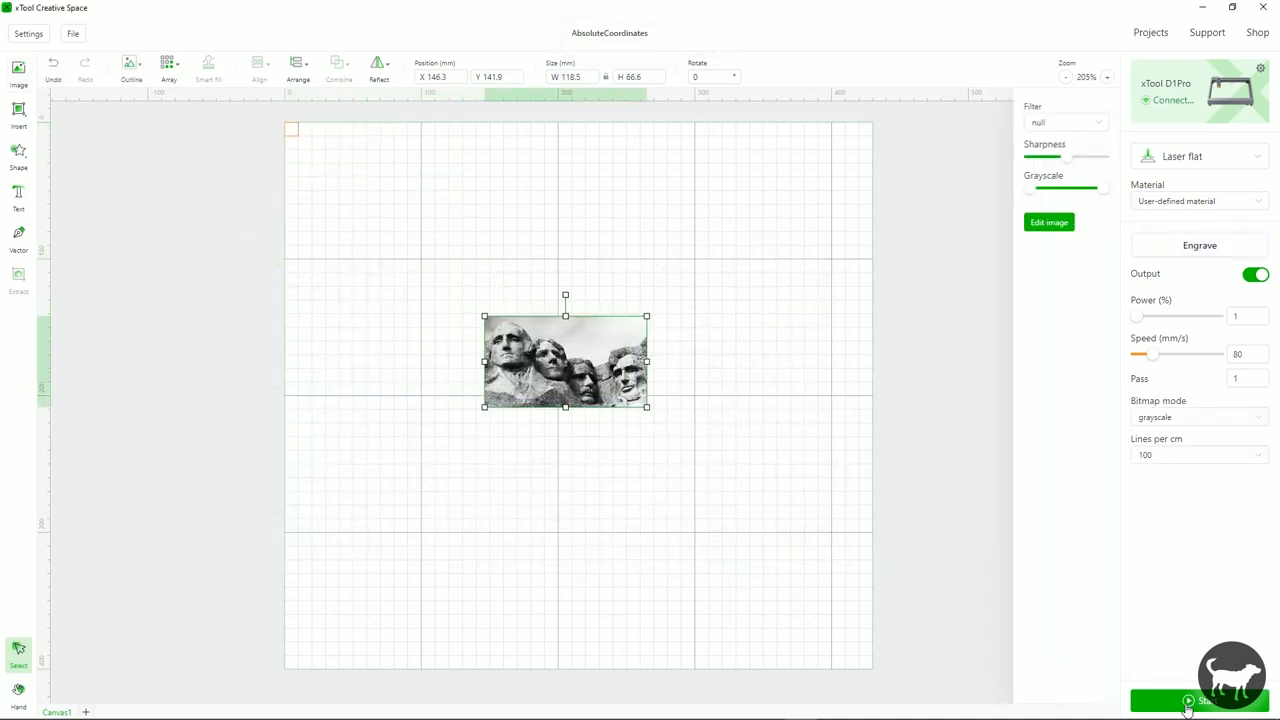
- Preview the AbsoluteCoordinates engrave job with processing starting from the top-left origin
{"action": "left_click", "coordinate": [1192, 702]}
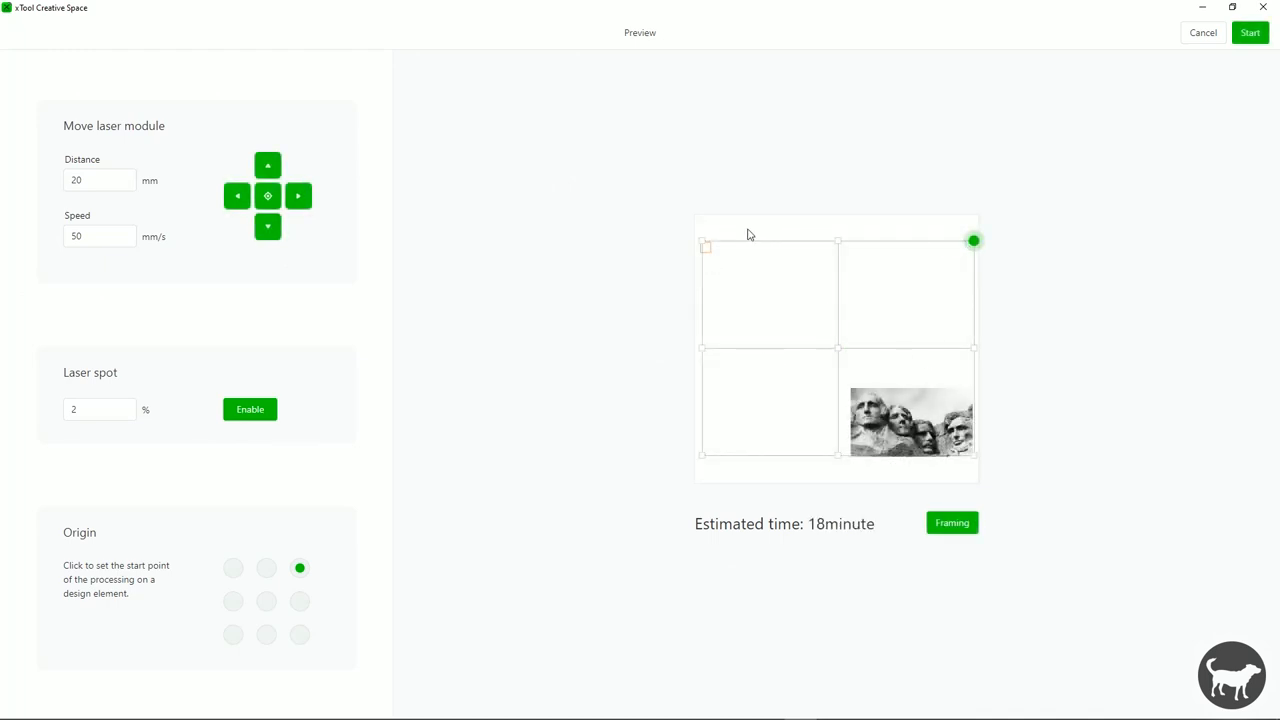
{"action": "left_click", "coordinate": [232, 568]}
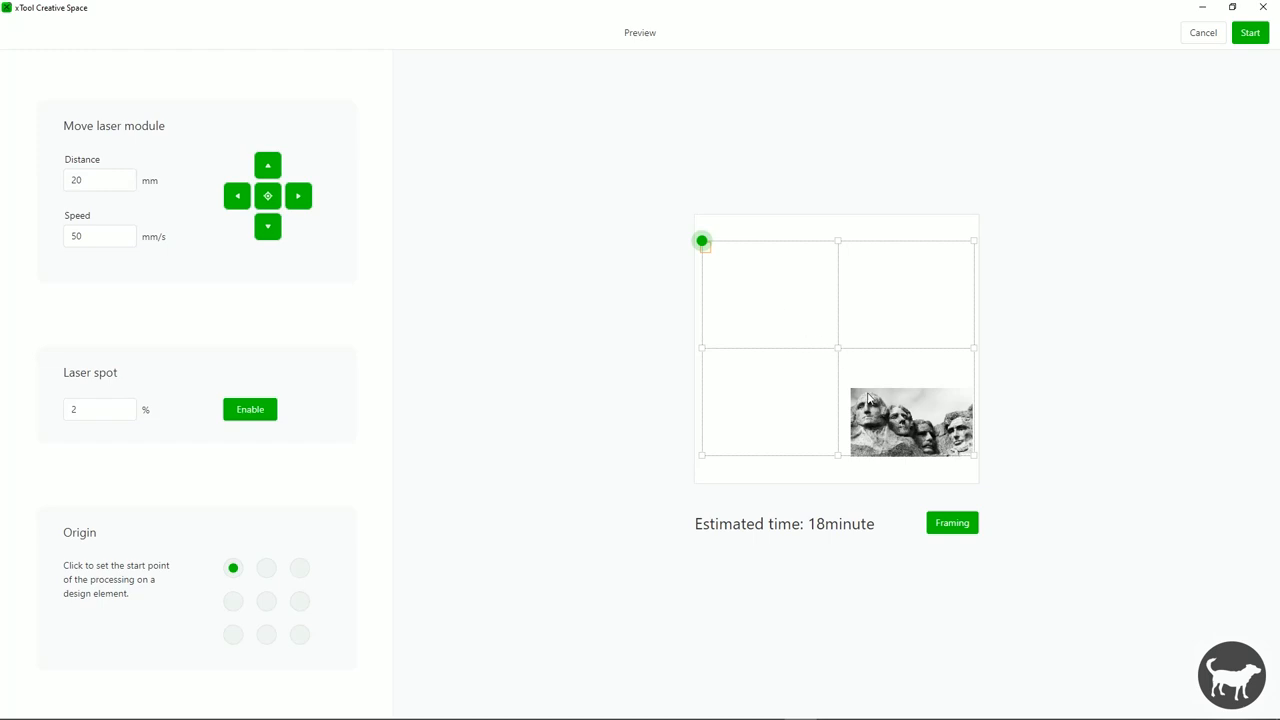
{"action": "mouse_move", "coordinate": [792, 320]}
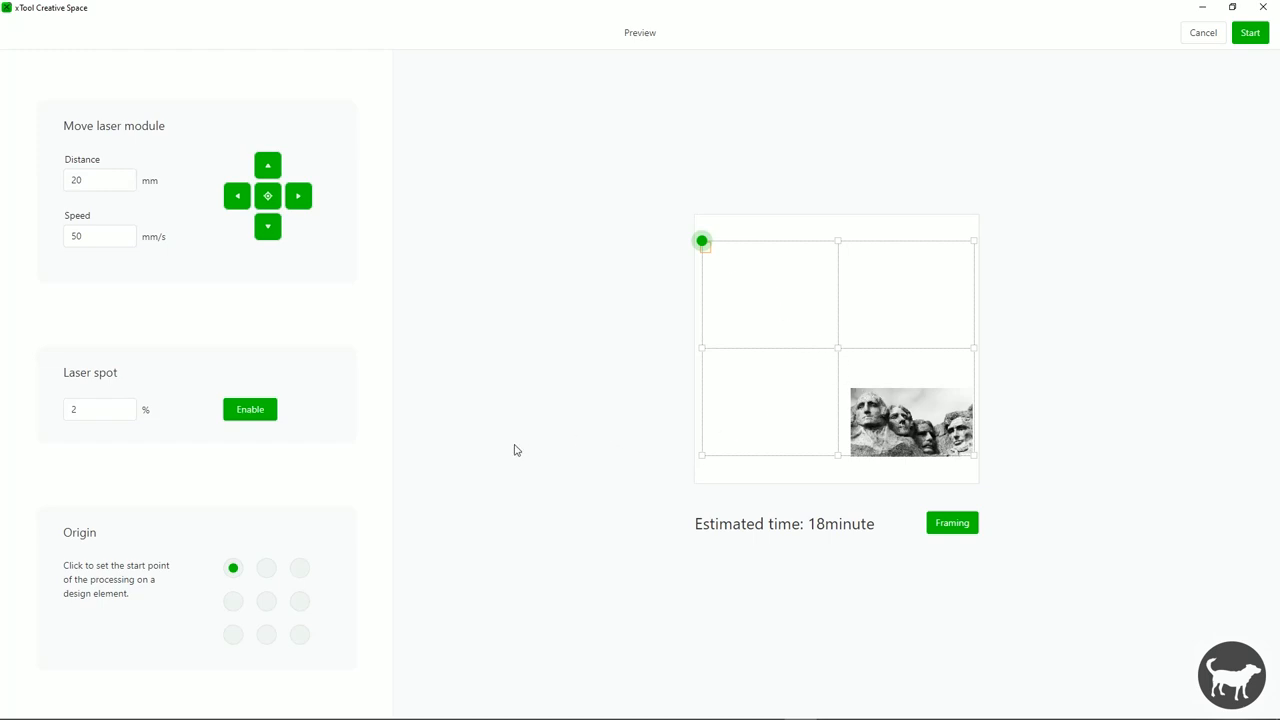
{"action": "mouse_move", "coordinate": [812, 604]}
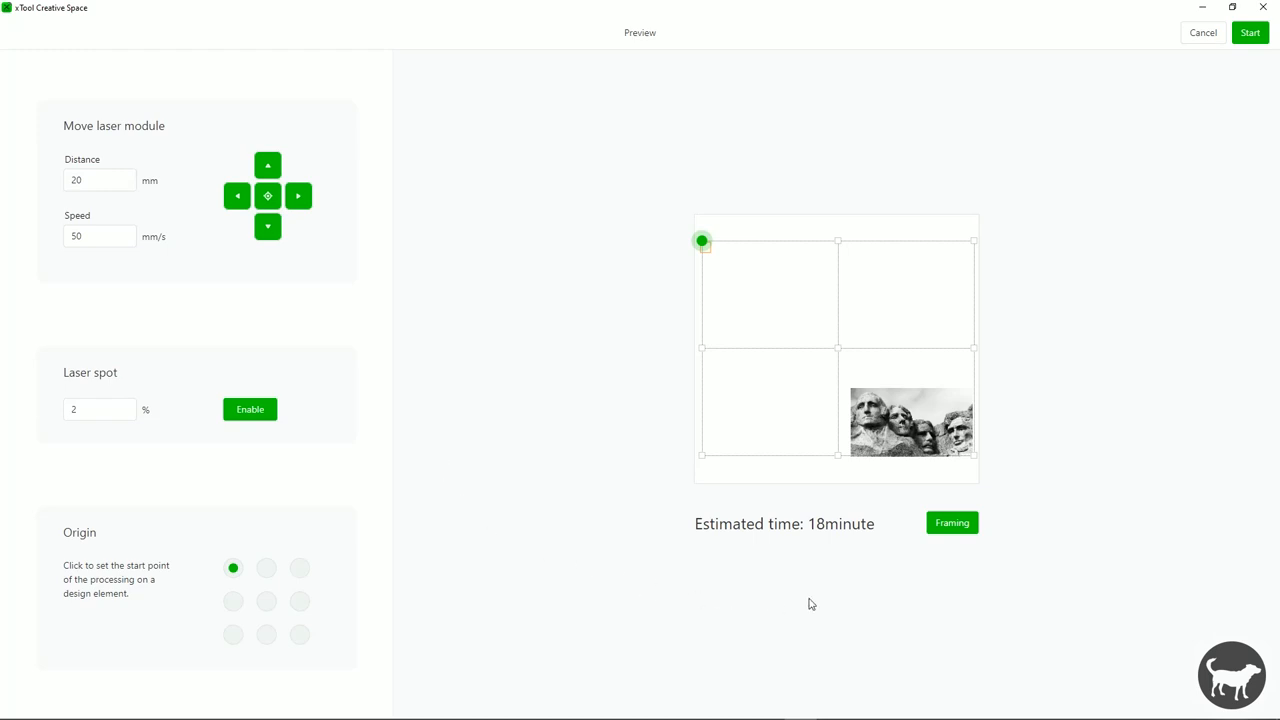